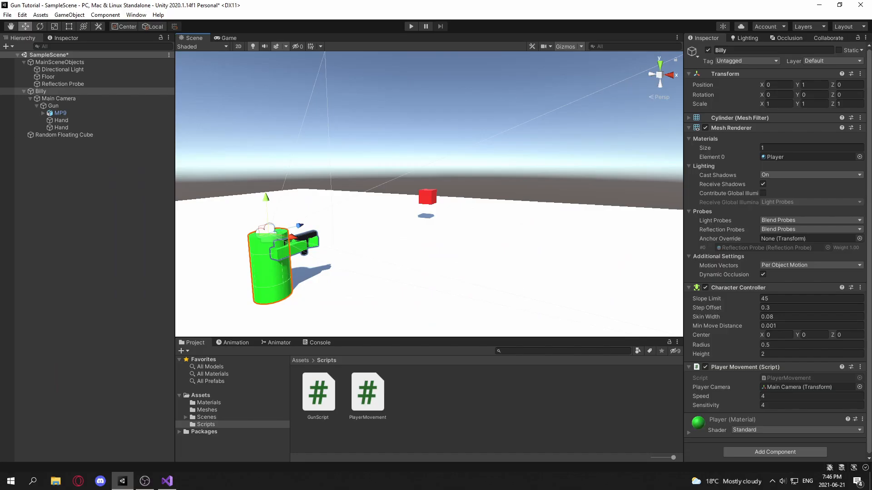
Step: Select Billy, the red cube and the gun in turn to review them in the scene
left_click(48, 76)
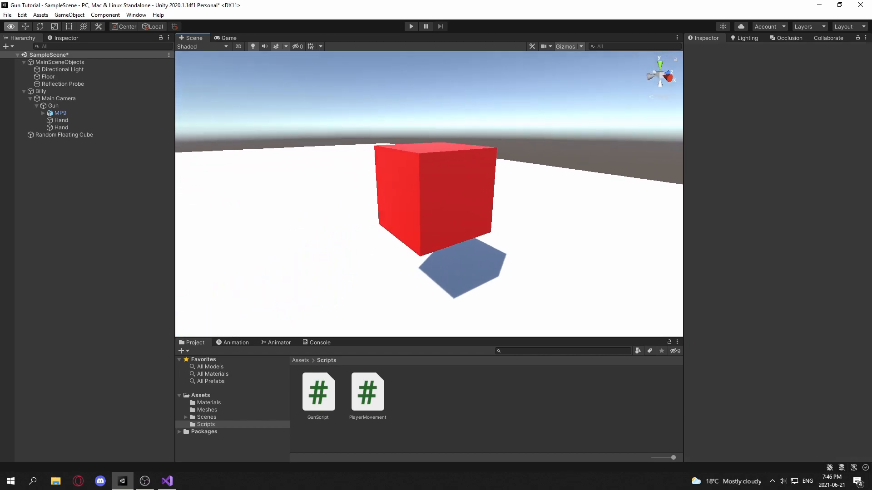
left_click(65, 134)
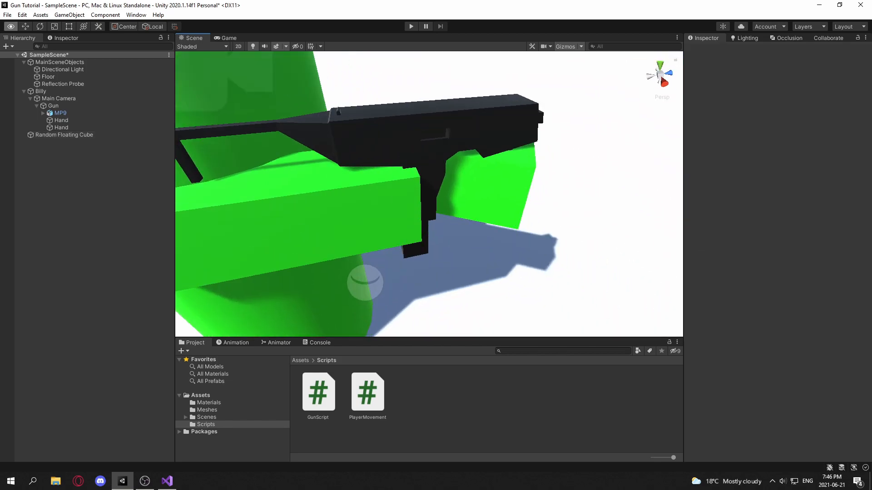
left_click(60, 112)
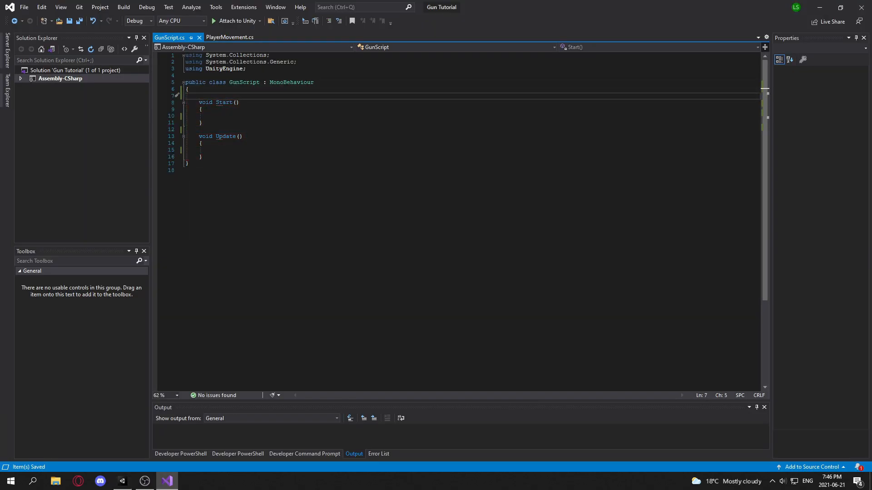
Step: Remove the stray blank line and open empty lines above Start() for new fields
key("Backspace")
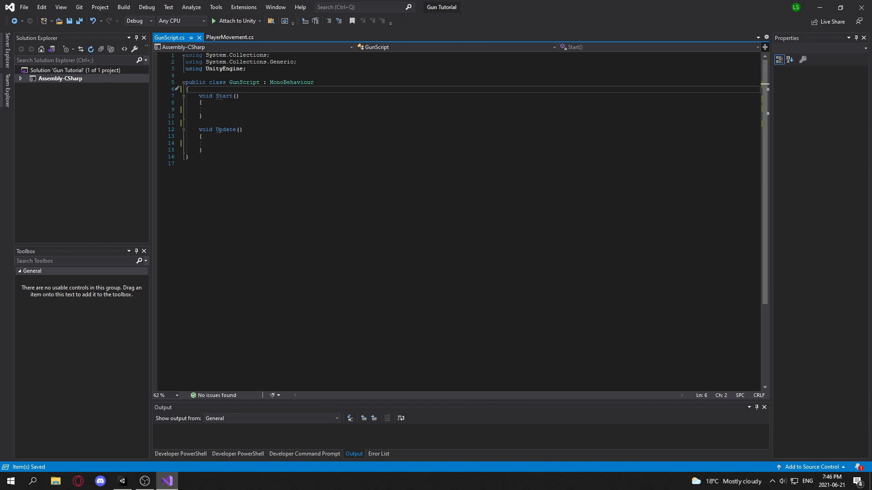
left_click(122, 481)
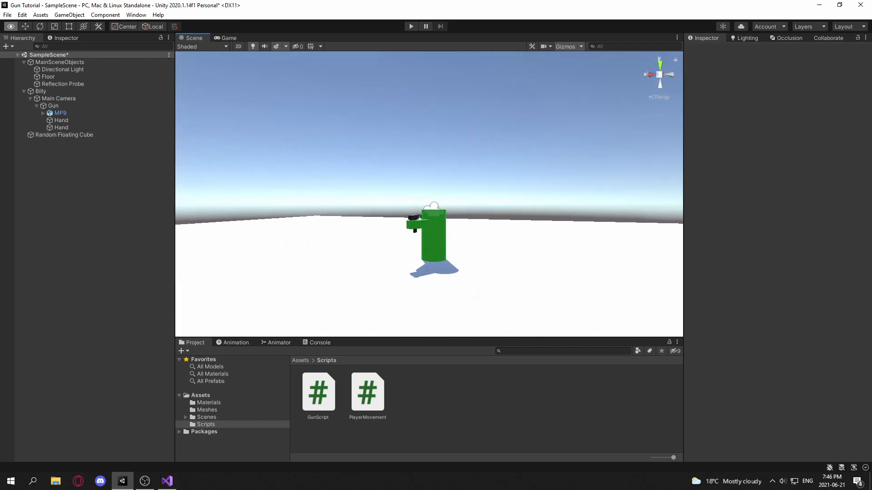
double_click(318, 389)
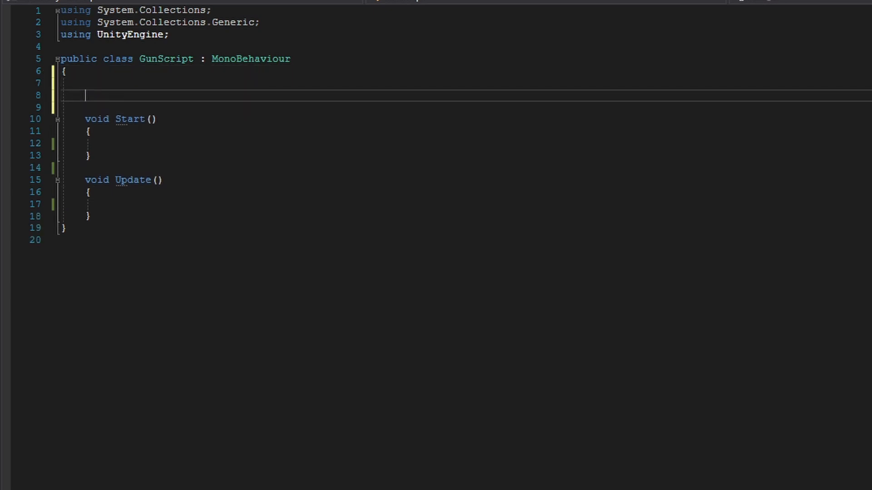
Step: Declare private Camera BillyCamera and assign it Camera.main inside Start()
type("private Camera")
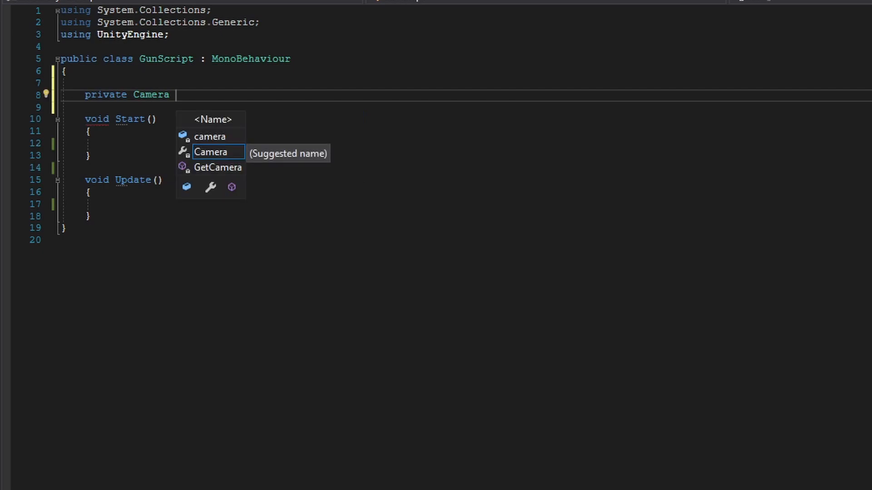
type("BillyCamera;")
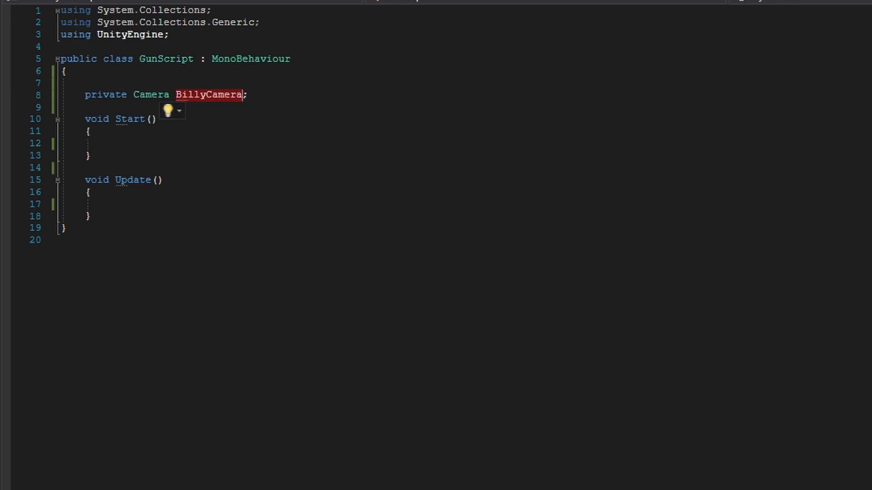
type("BillyCamera = Camera.main;")
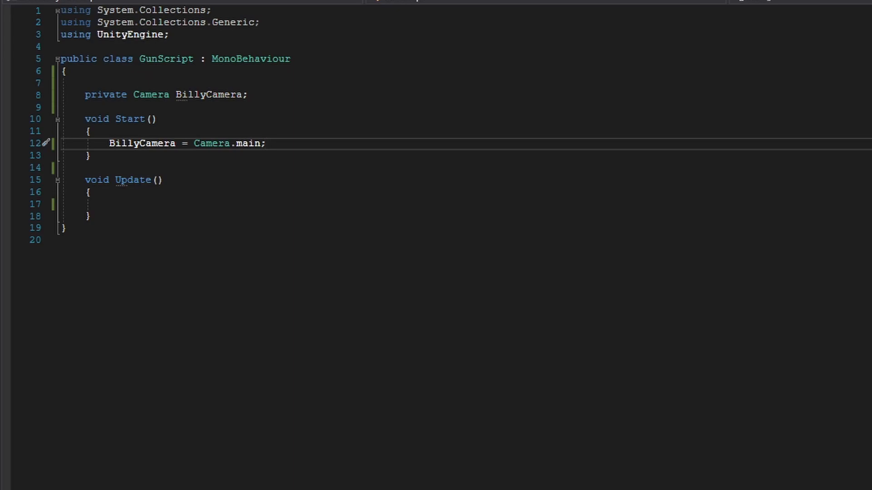
left_click(121, 481)
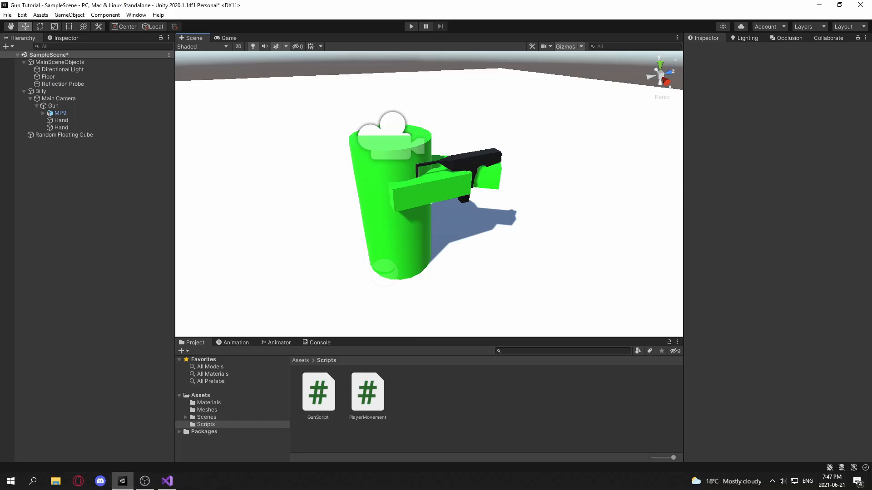
left_click(59, 98)
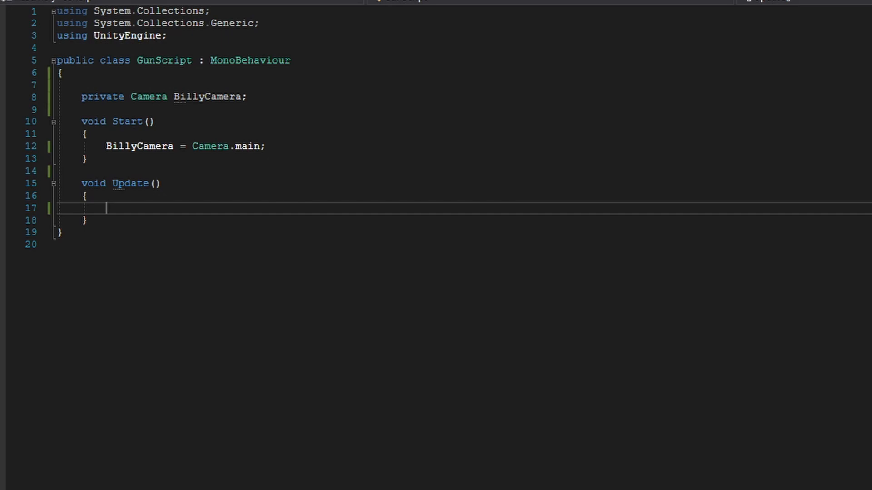
Step: Write if(Input.GetMouseButtonDown(0)) with an empty braced body in Update()
type("if(")
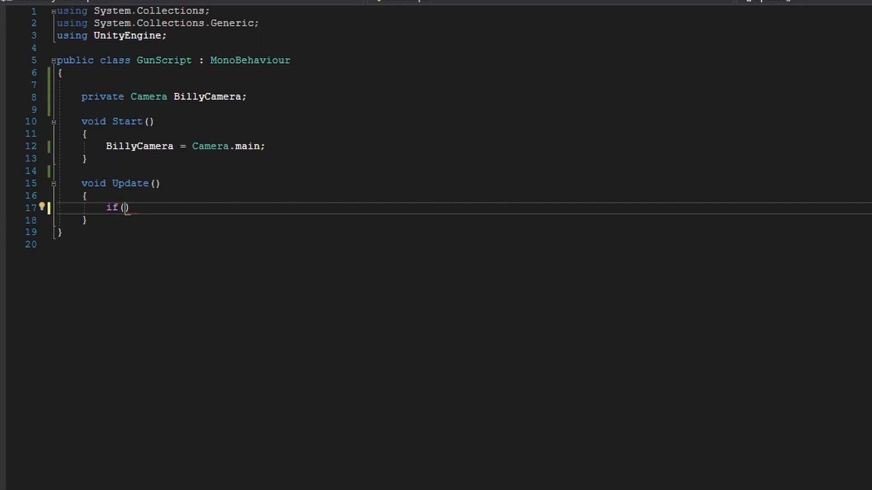
type("Input.GetMouseButtonDown(0")
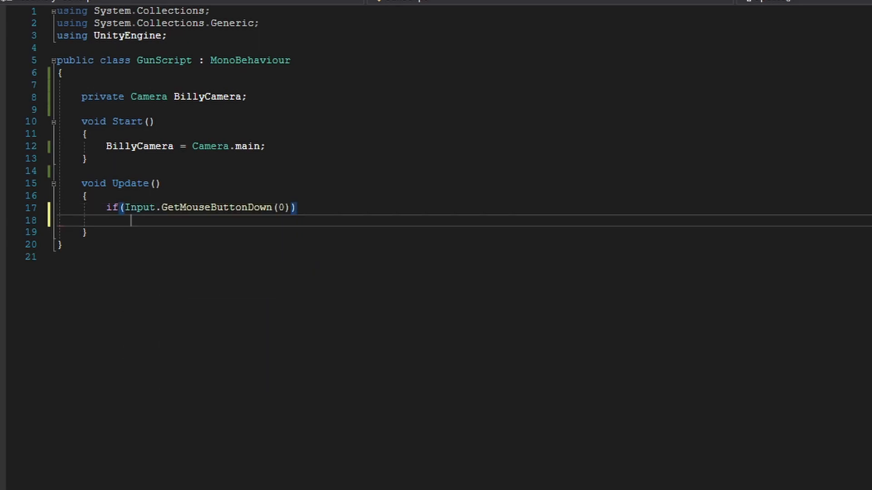
type("{")
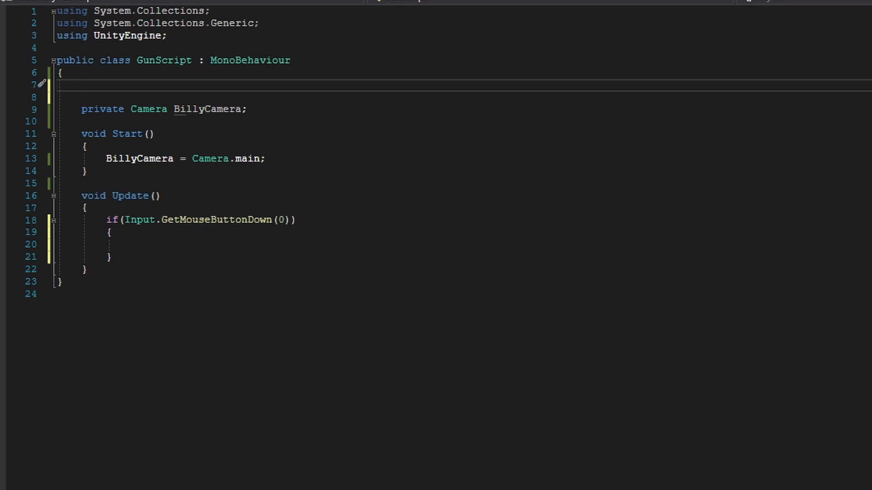
Step: Declare [SerializeField] private LayerMask RandomCubesLayer at the top of the class
type("[SerializeField] private")
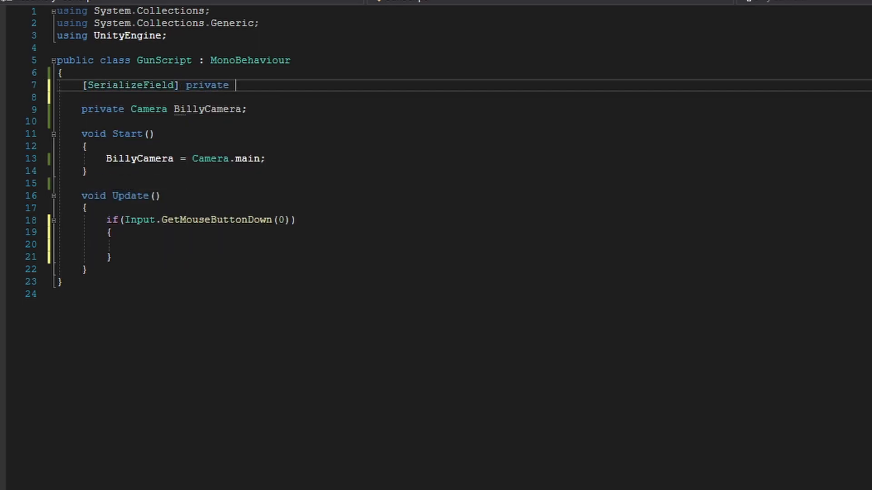
type("LayerMask")
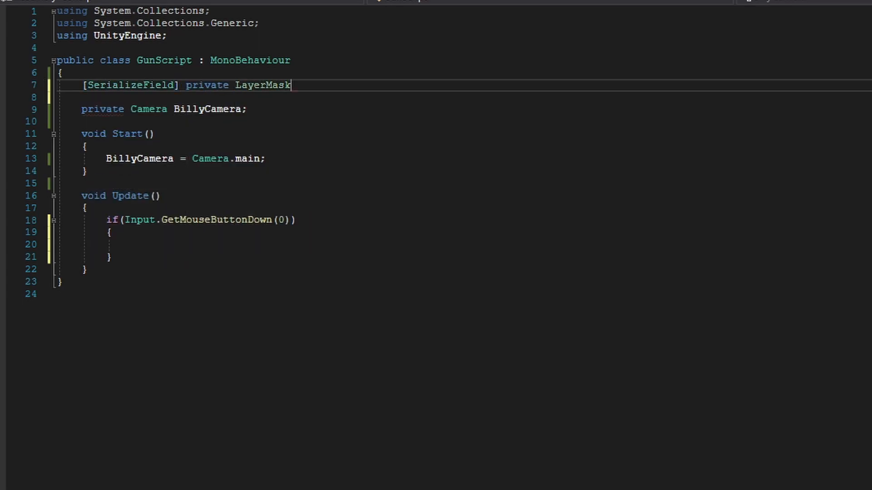
double_click(263, 84)
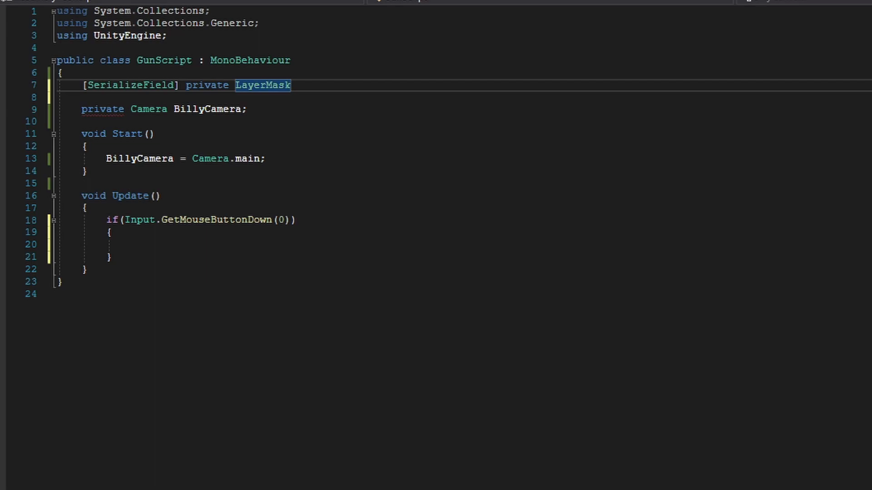
type("R")
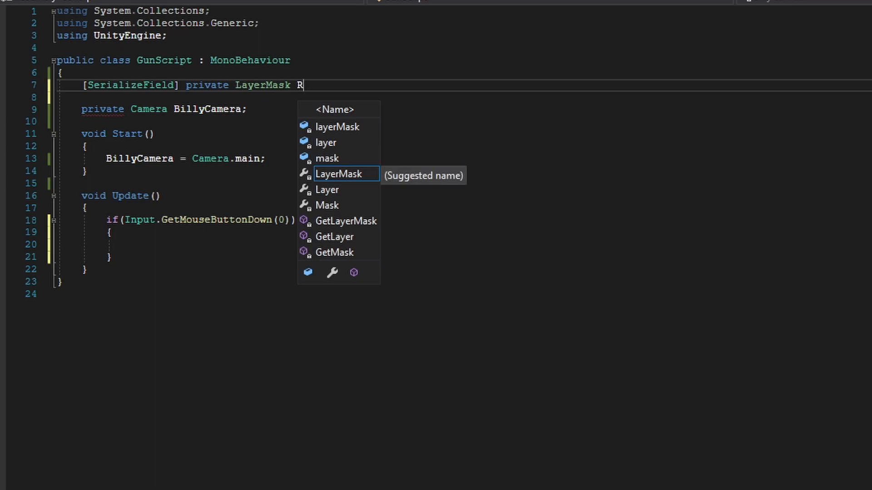
type("andomCubesLayer;")
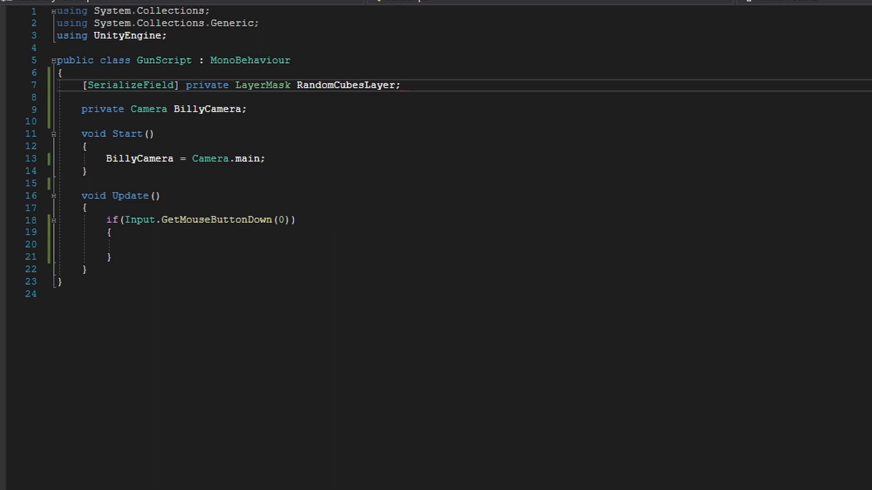
left_click(131, 245)
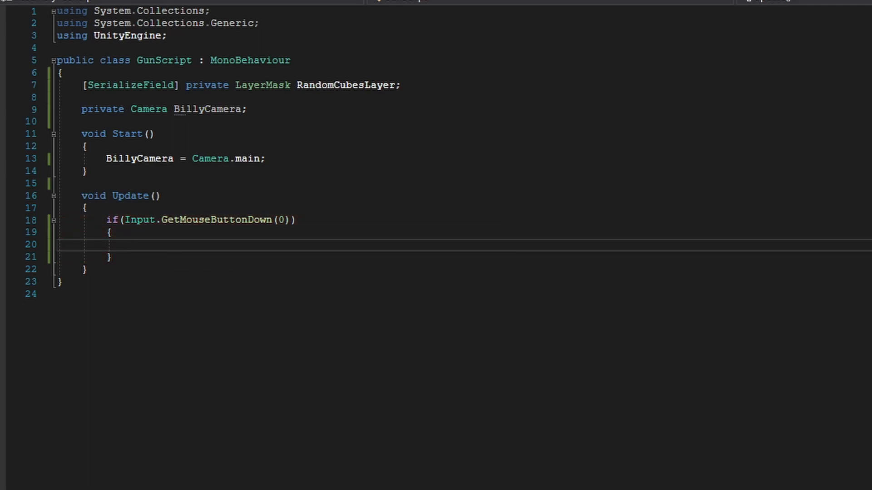
Step: Start the line Ray gunray = new Ray() inside the left-click block
type("Ray")
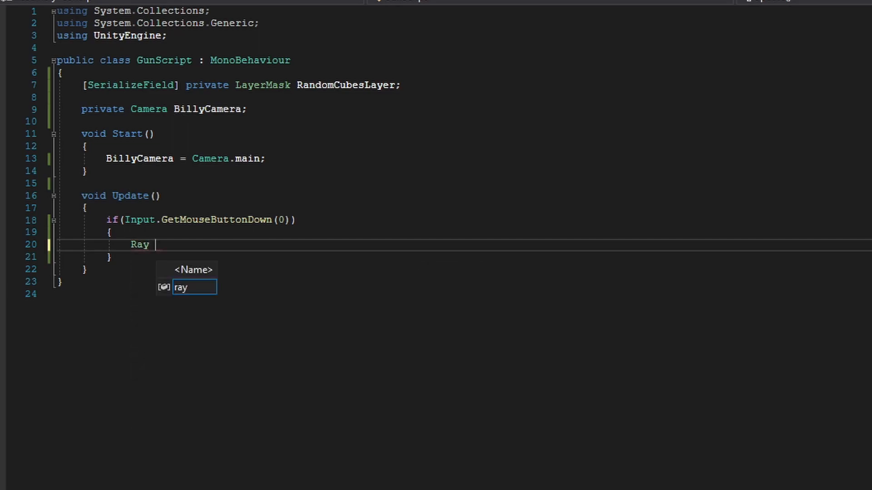
type("gunray =")
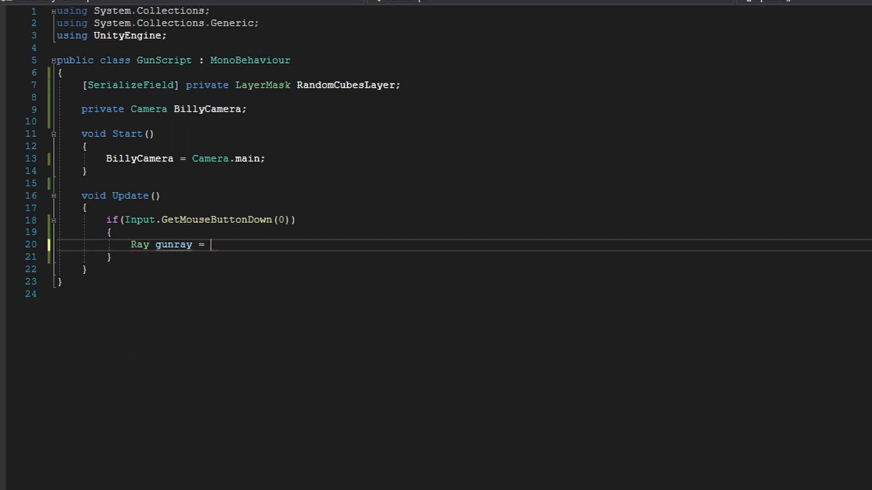
type("new Ray()")
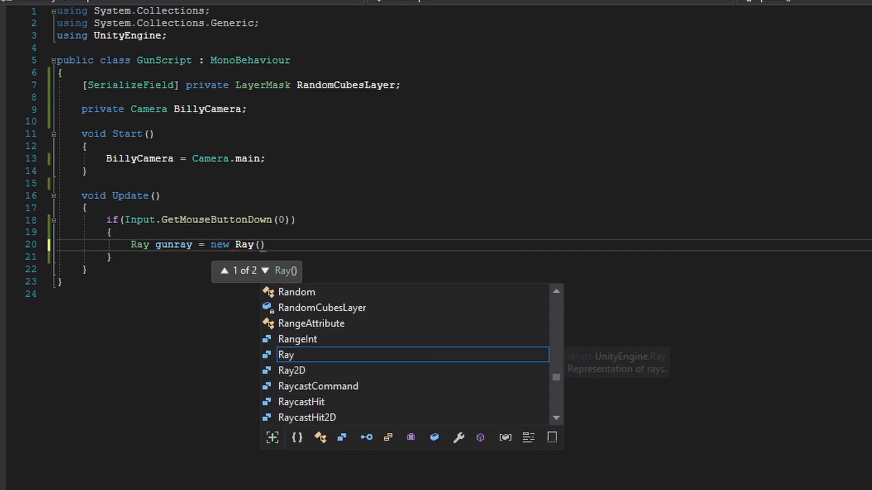
left_click(265, 271)
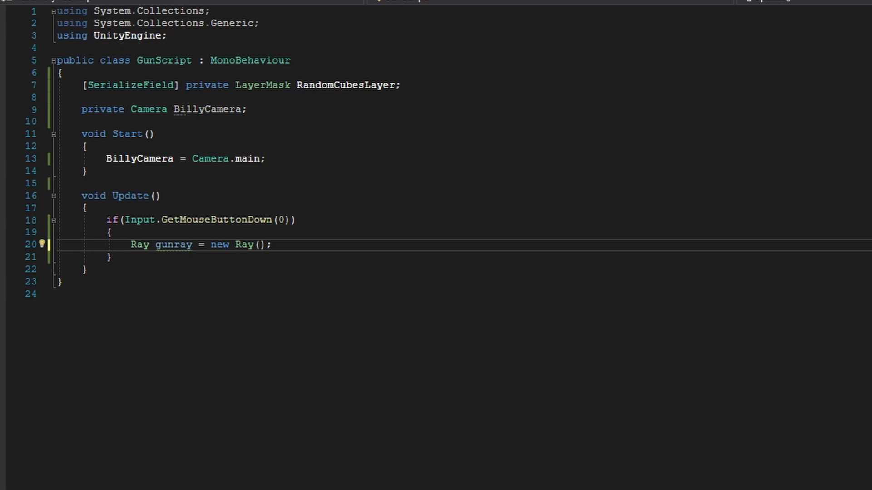
Step: Fill the Ray with BillyCamera.transform.position and BillyCamera.transform.forward
type("BillyCamera.WorldToScreenPoint")
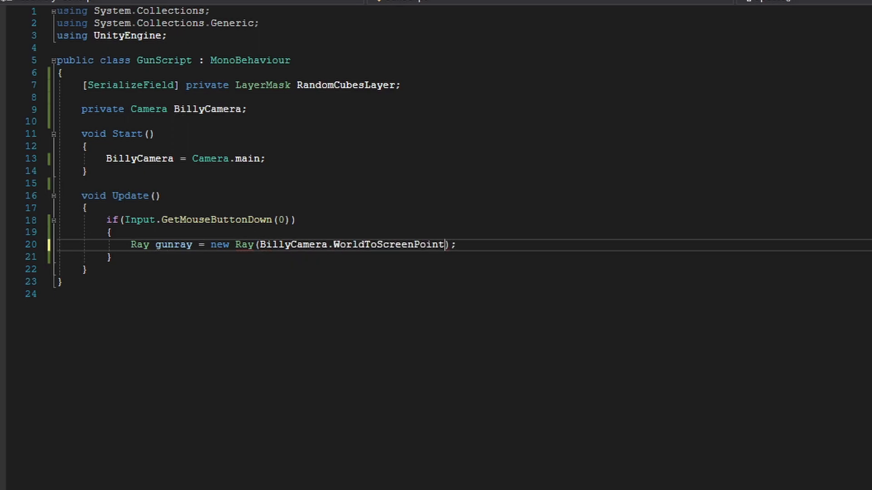
type("transform")
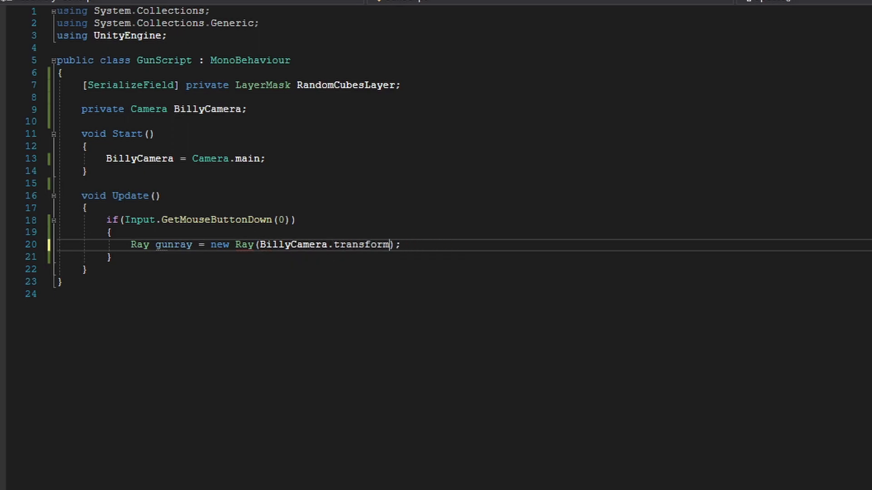
type(".position,")
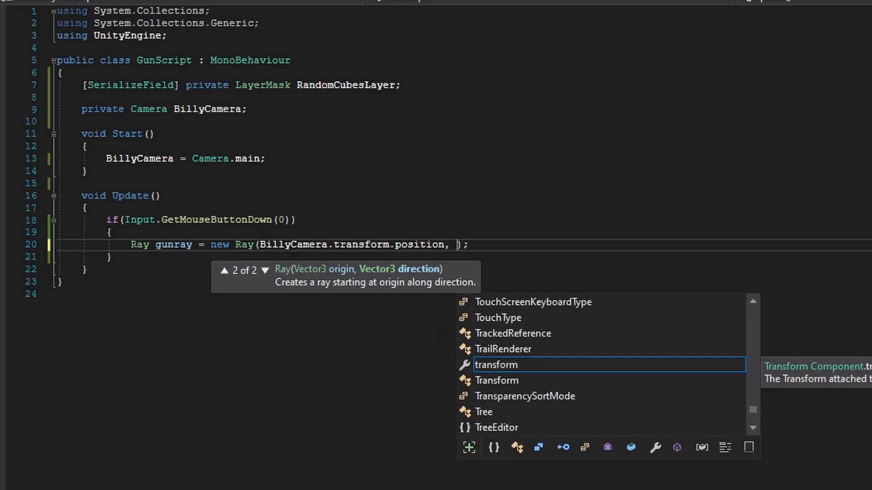
type("BillyCamera.transform.forward")
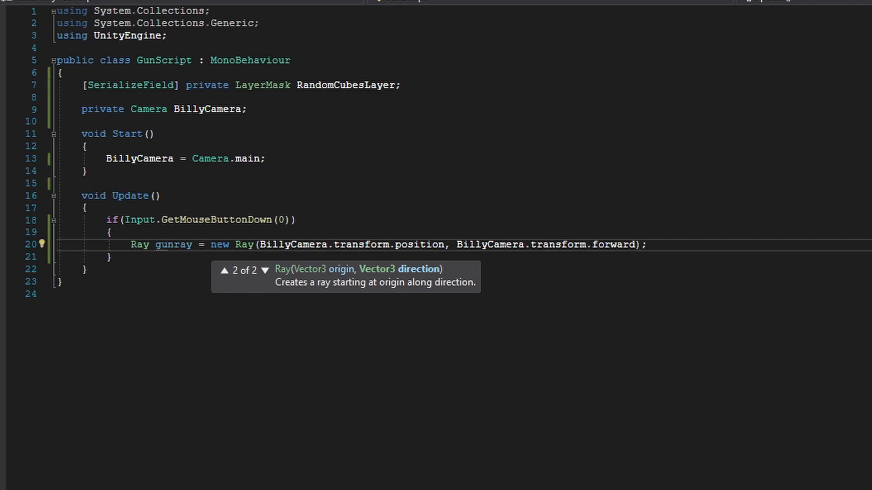
mouse_move(172, 245)
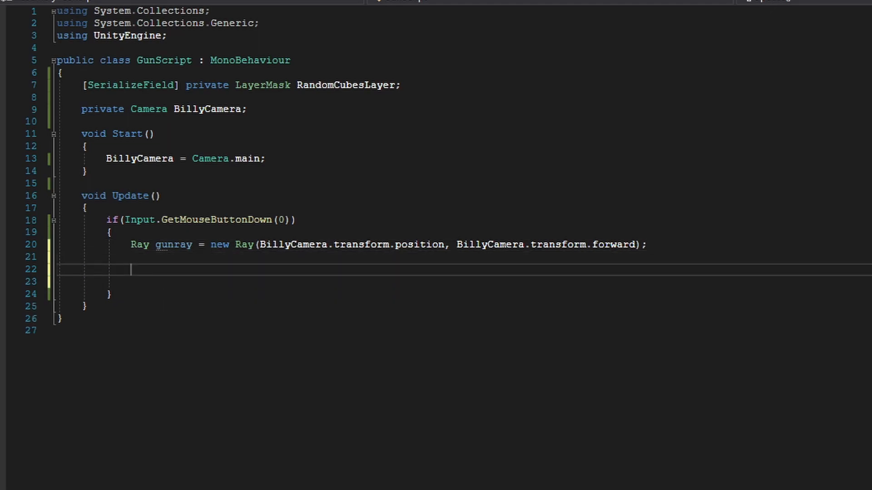
Step: Begin a nested if calling Physics.Raycast on gunray
type("if(")
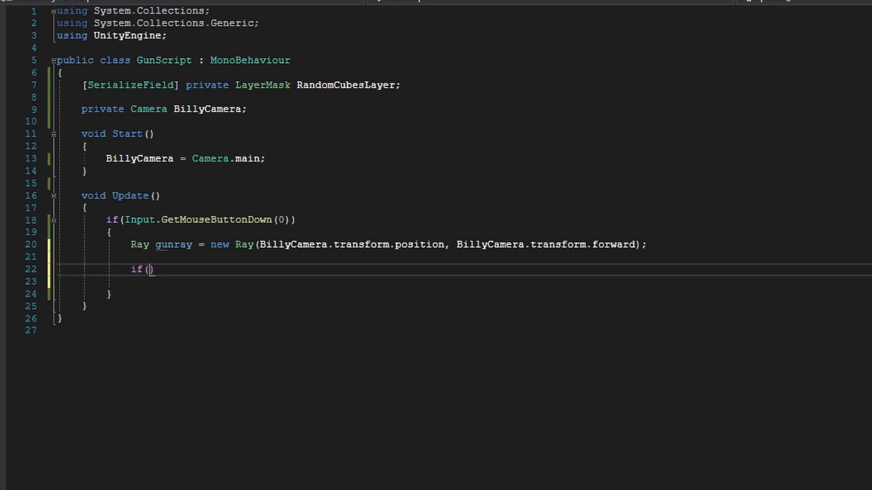
type("P")
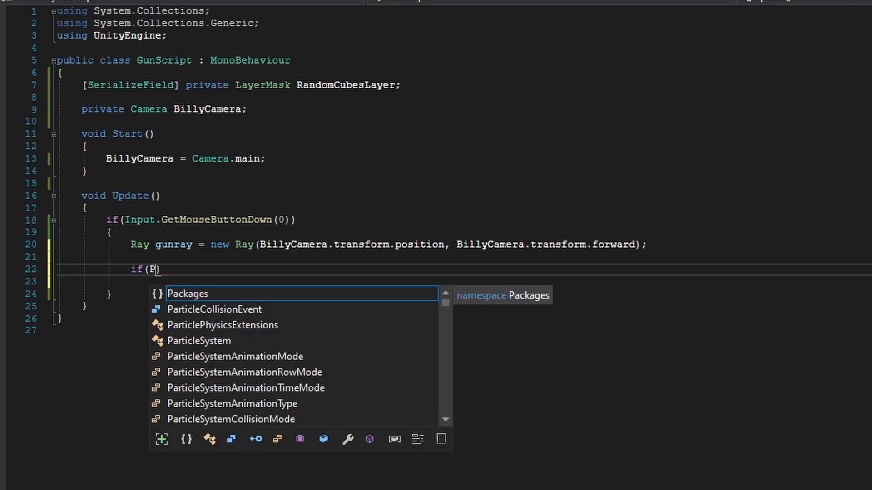
type("hysics.Raycast(gunray")
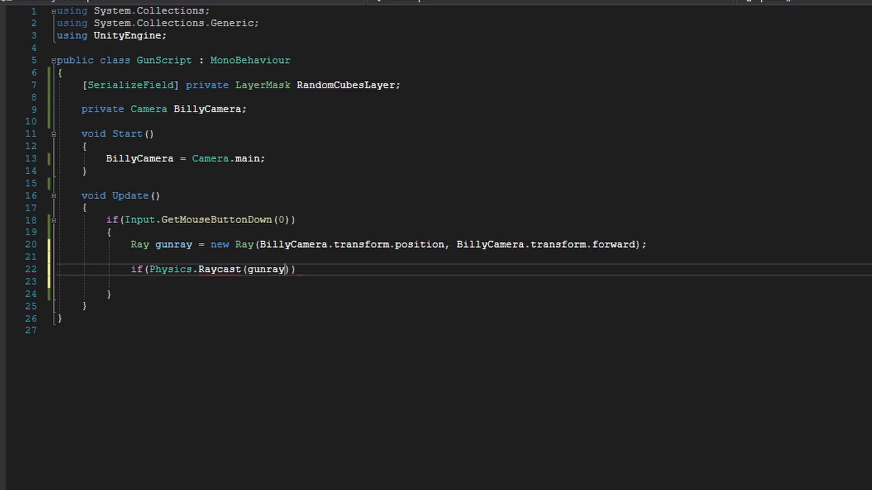
double_click(265, 269)
type(", ")
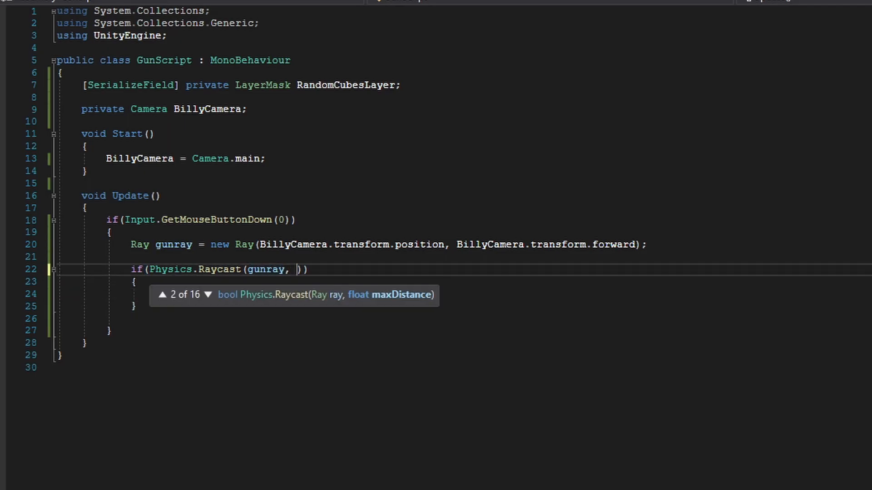
Step: Add the out RaycastHit hitInfo parameter to the raycast condition
type("out")
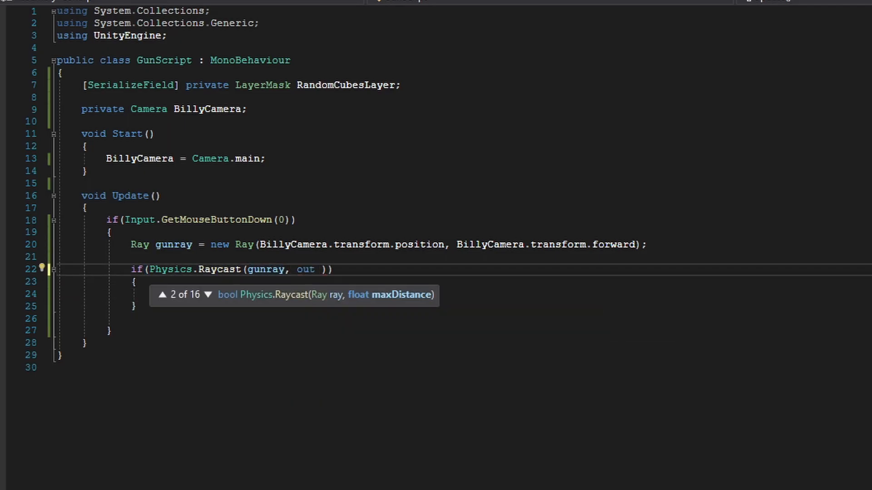
type("RaycastHit")
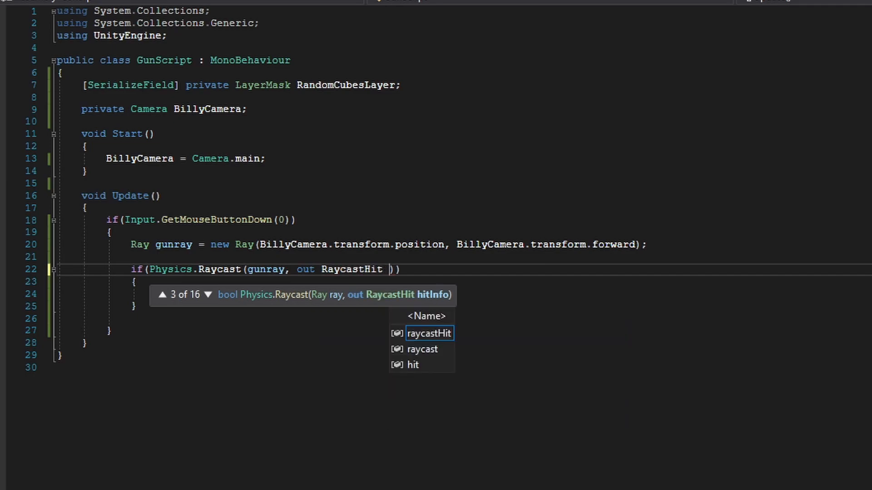
type("hitInfo")
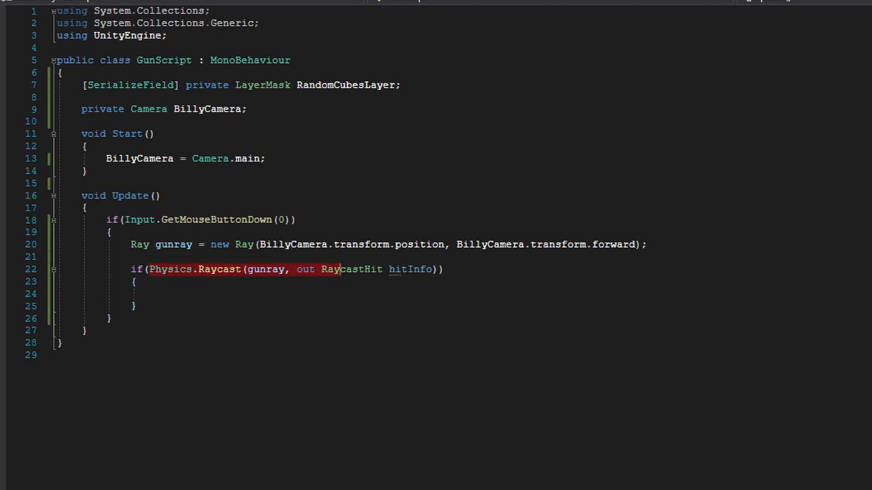
Step: Extend Physics.Raycast with a 100f distance and the RandomCubesLayer mask
left_click(134, 293)
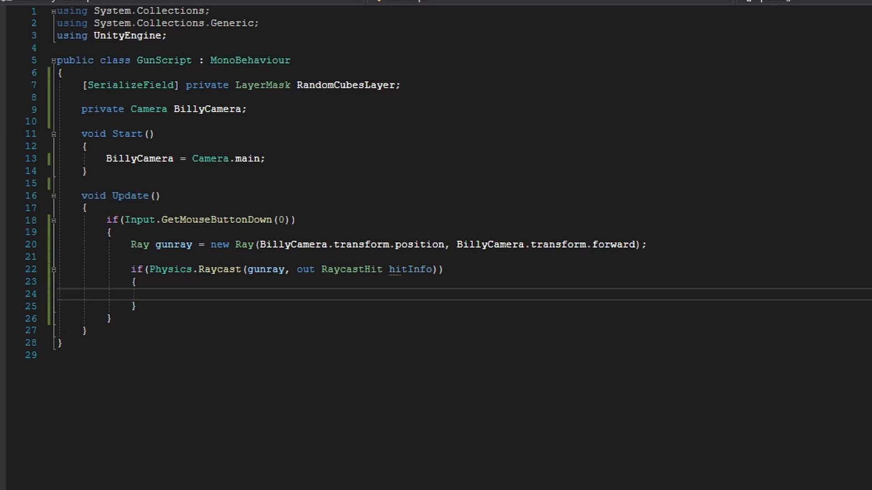
mouse_move(170, 269)
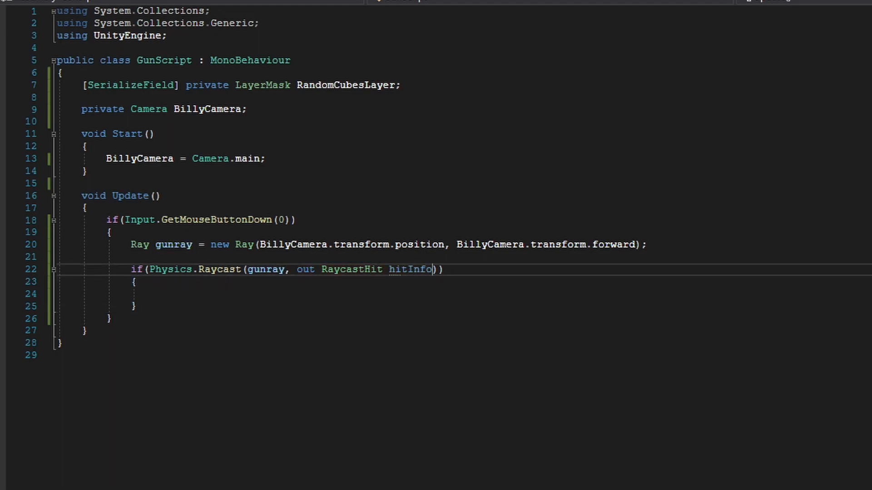
double_click(410, 268)
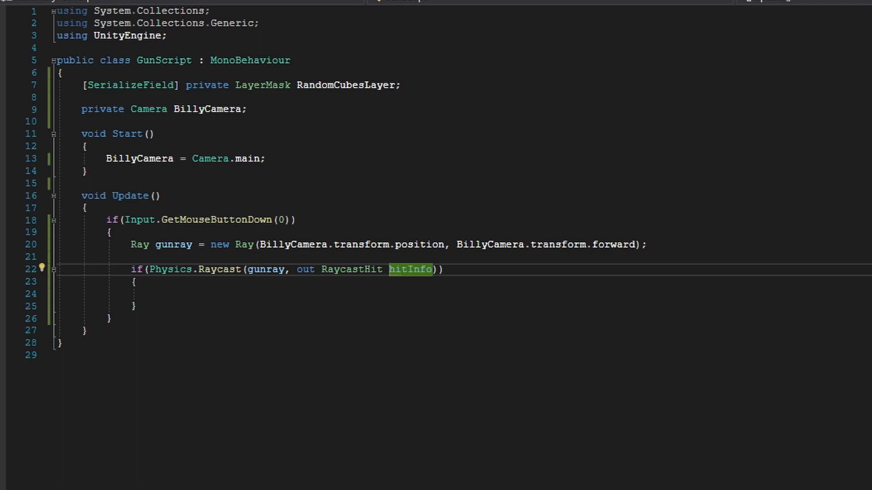
type(",")
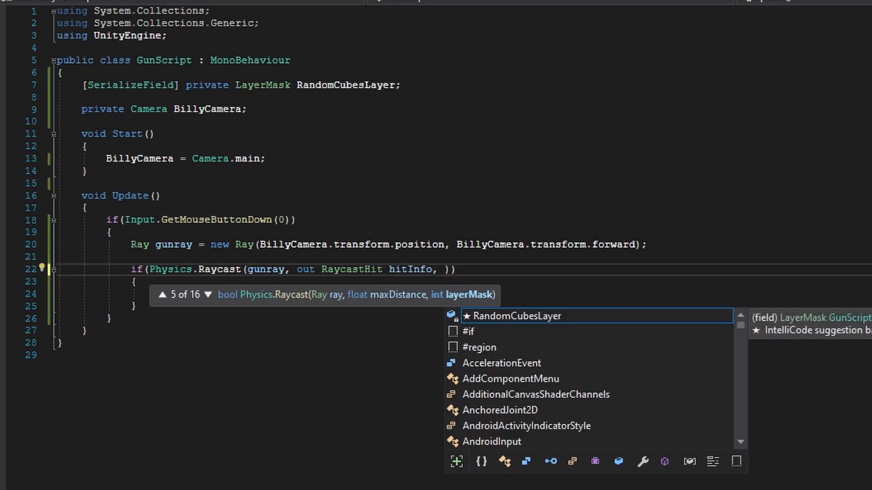
type("1")
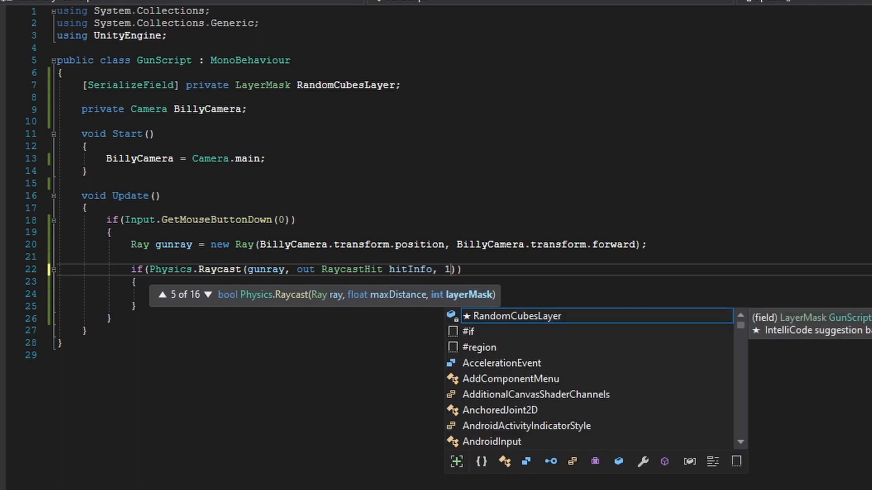
type("00f,")
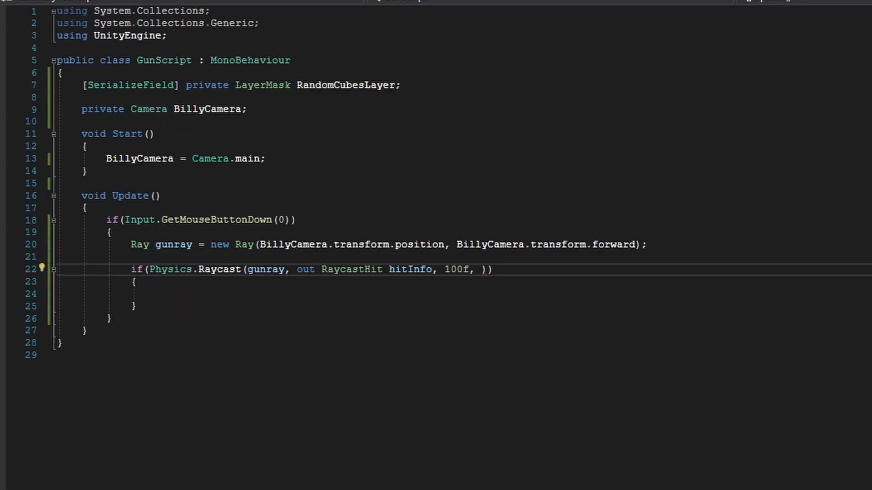
type("RandomCubesLayer")
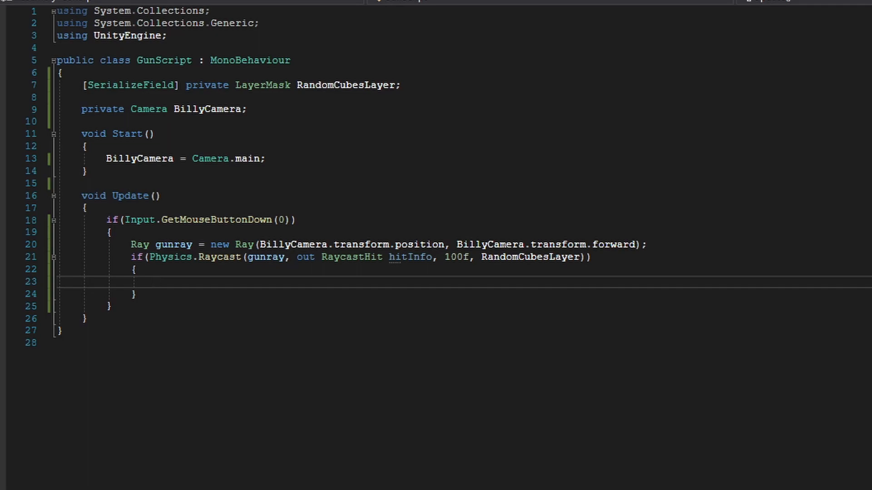
Step: Log "We hit a random floating cube" inside the raycast hit block
type("Debug.Log(\"We hit a r")
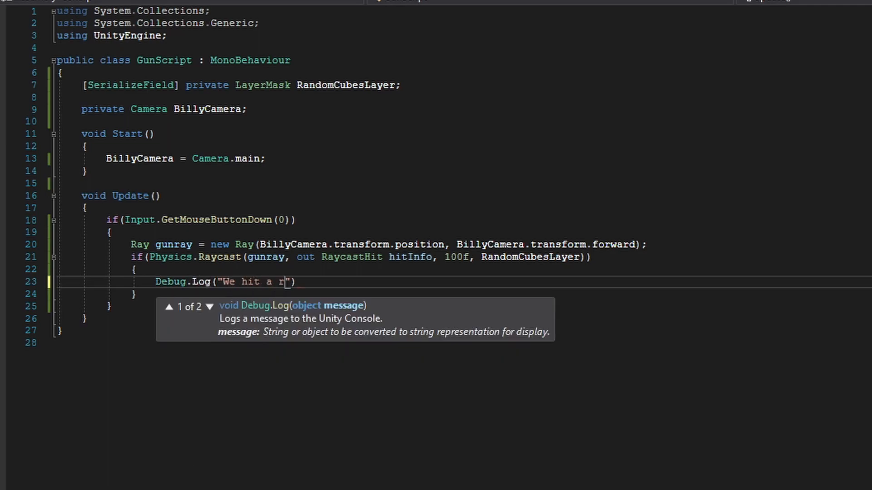
type("andom floating cube")
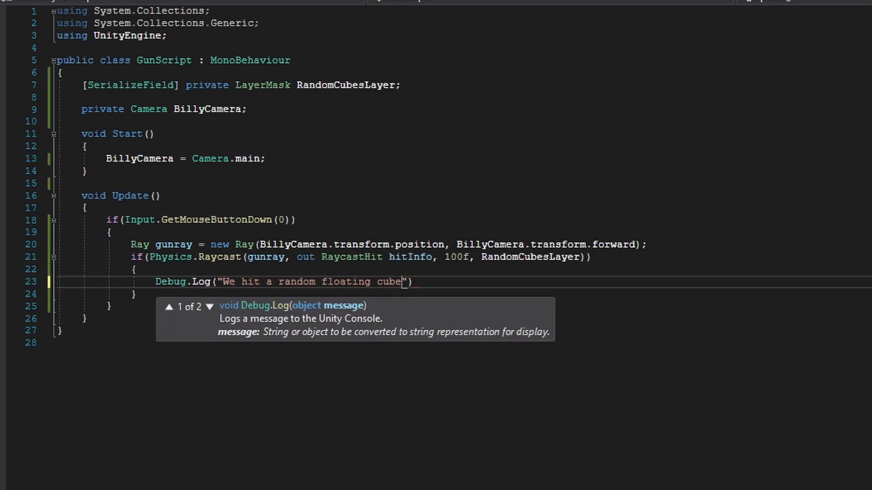
type(");")
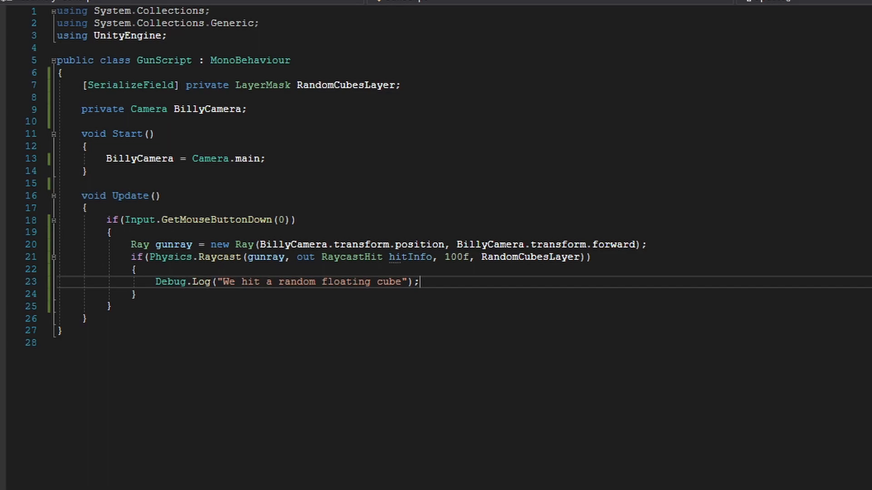
left_click(121, 481)
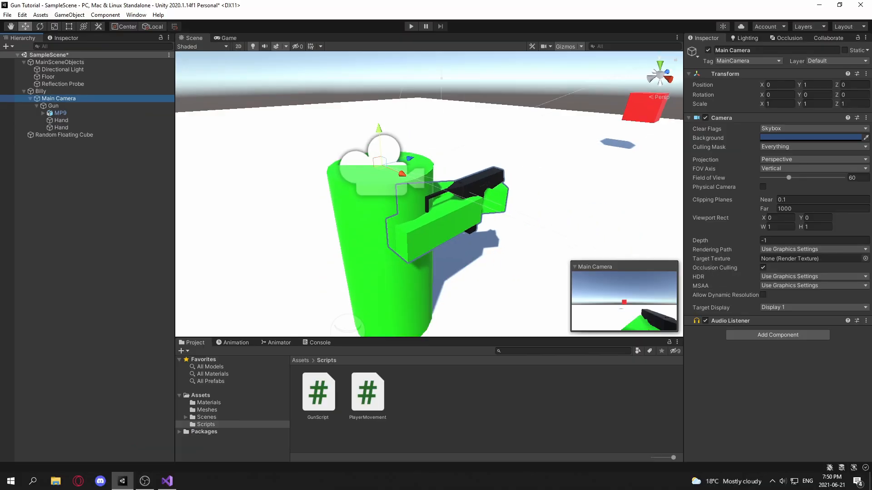
Step: Add a new user layer named Cubes from the floating cube's Layer menu
left_click(53, 105)
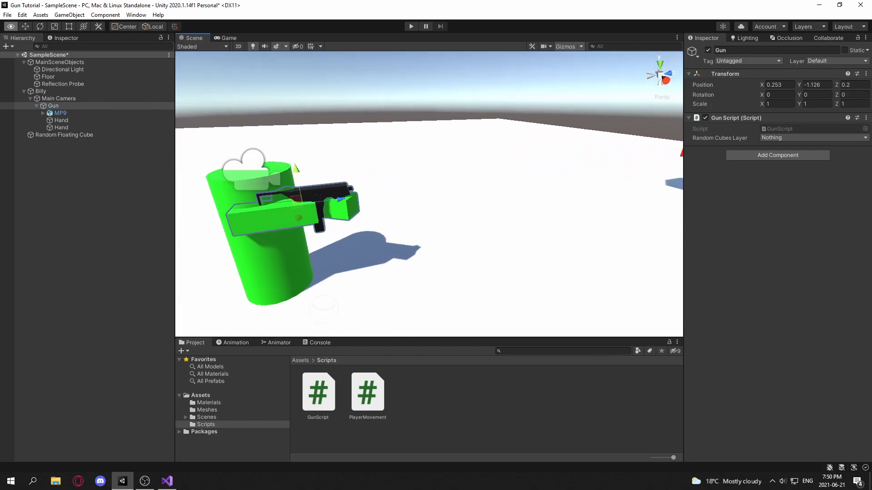
left_click(63, 134)
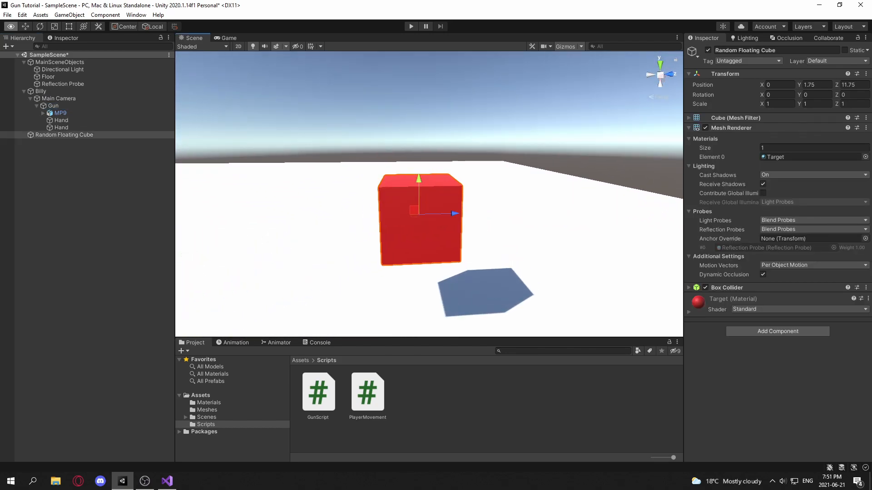
left_click(834, 61)
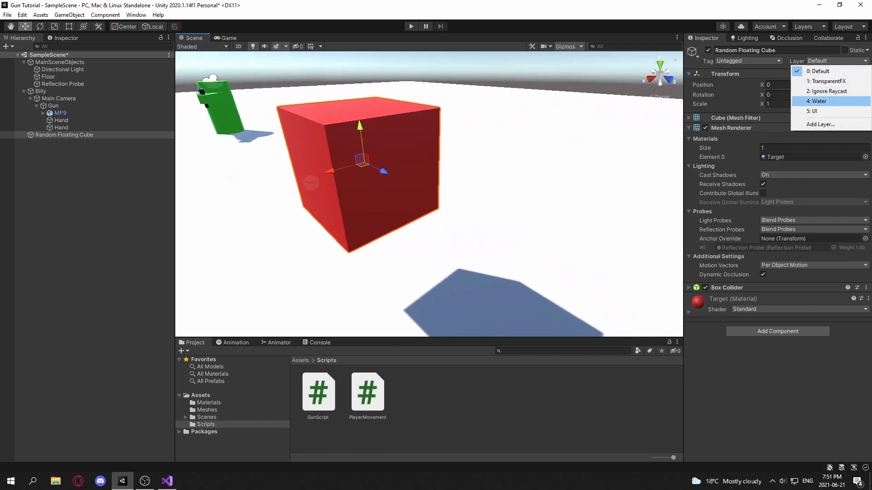
left_click(819, 124)
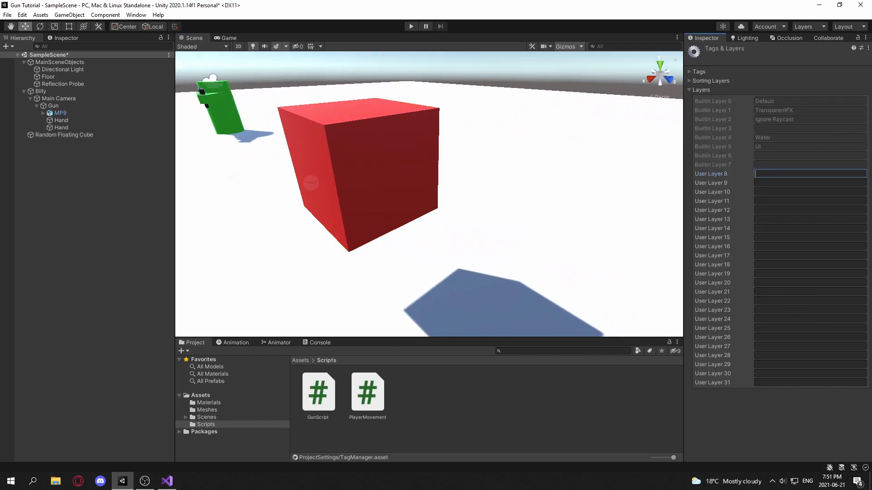
type("Cubes")
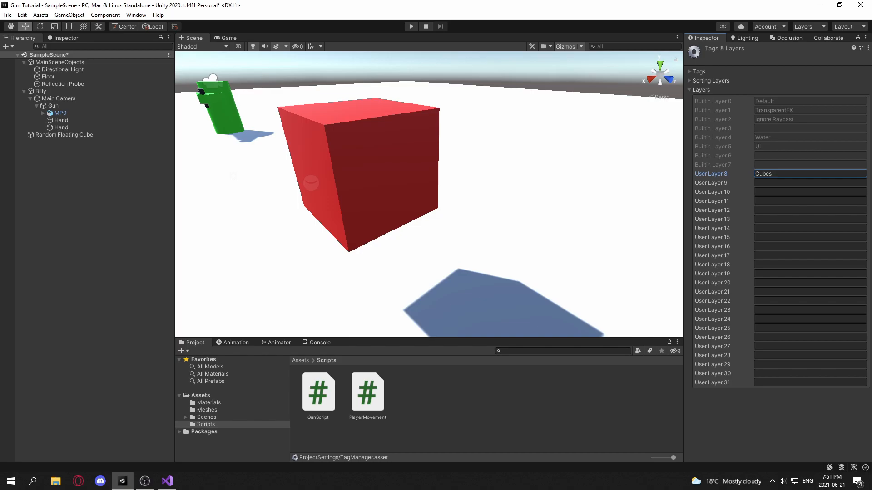
Step: Put the floating cube on Cubes and set Gun's Random Cubes Layer to Cubes
left_click(66, 135)
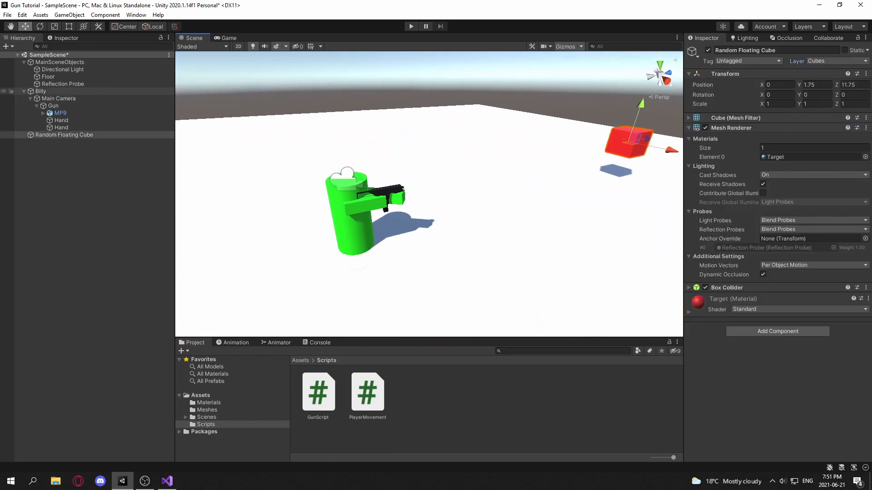
left_click(53, 106)
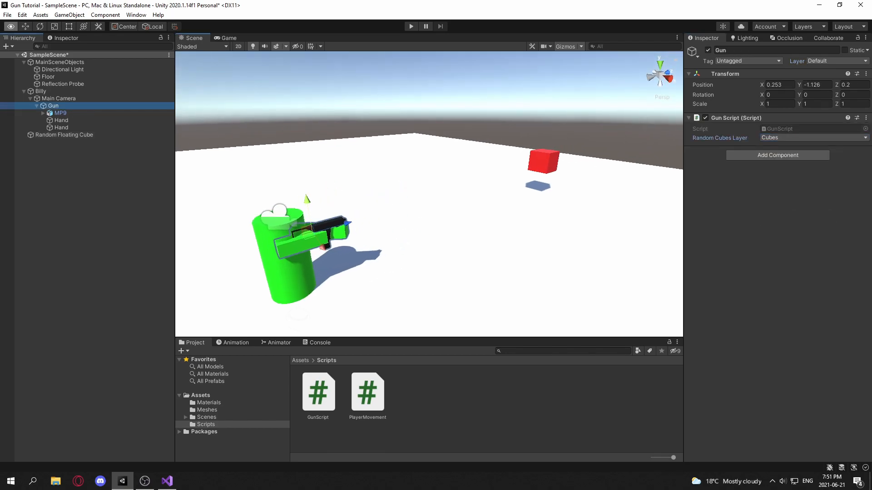
left_click(165, 481)
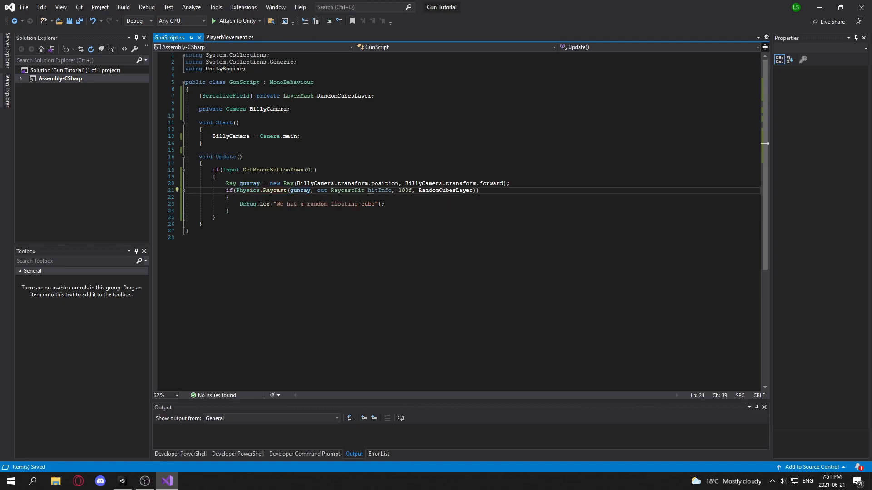
Step: Play-test shooting the cube to see the hit message logged, then check its layer
left_click(121, 481)
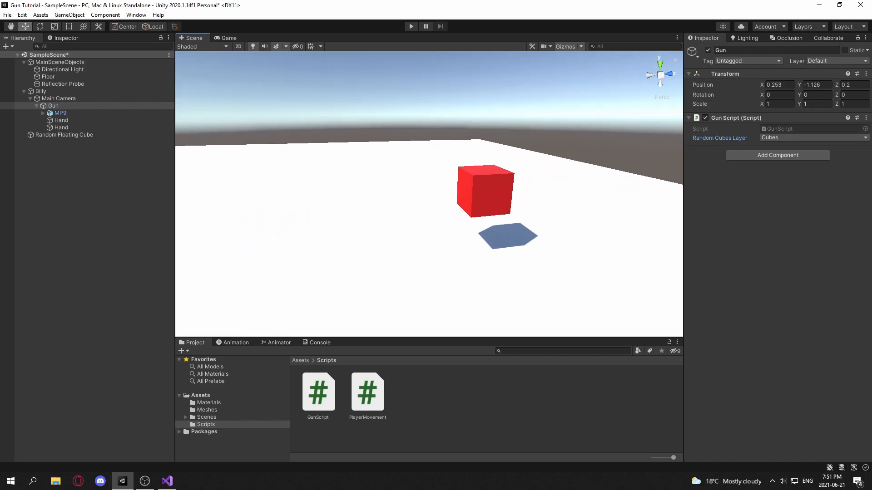
left_click(227, 38)
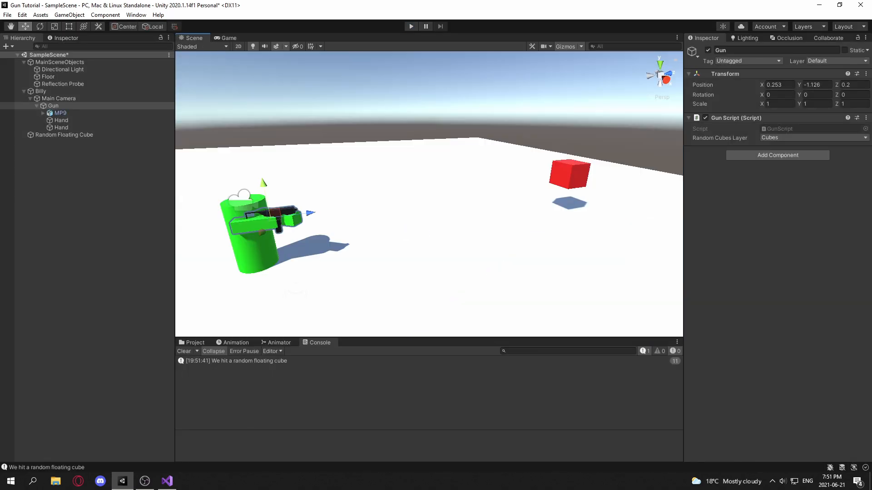
left_click(64, 135)
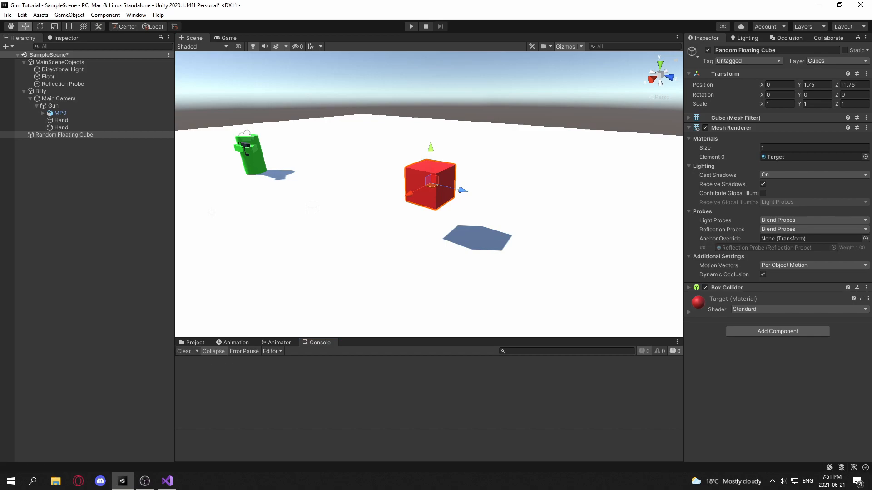
left_click(165, 481)
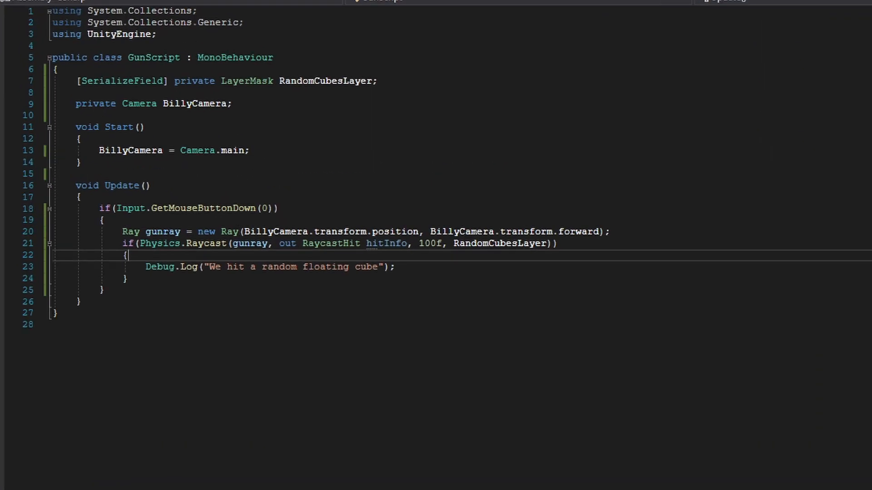
Step: Replace the Debug.Log line with a Destroy call on hitInfo.collider.gameObject, then build RandomCube's Health and SubtractHealth
left_click(395, 267)
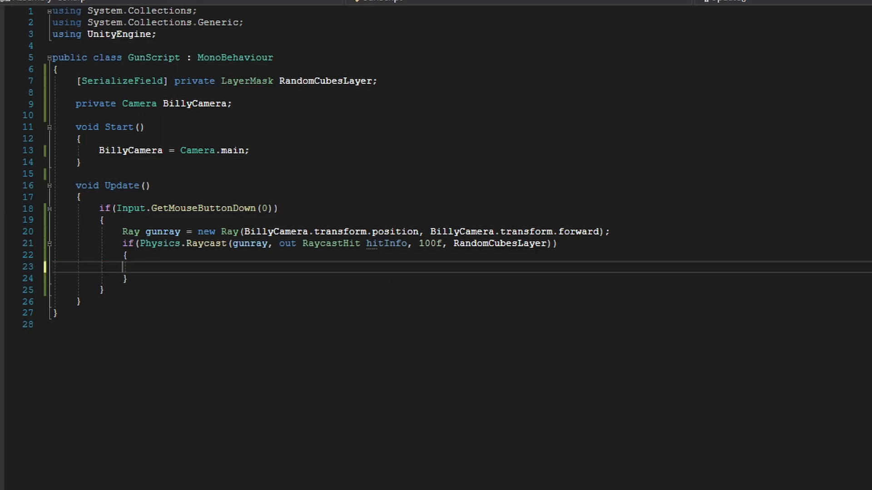
type("Destroy(")
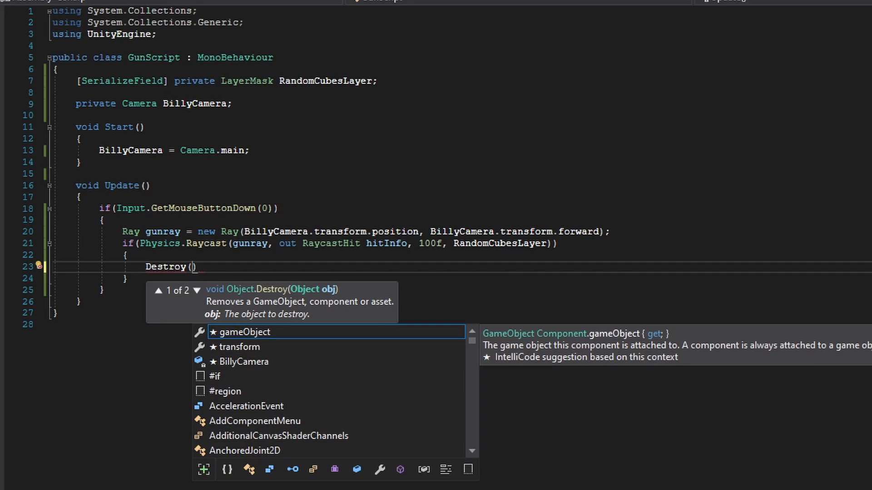
type("hitInfo.")
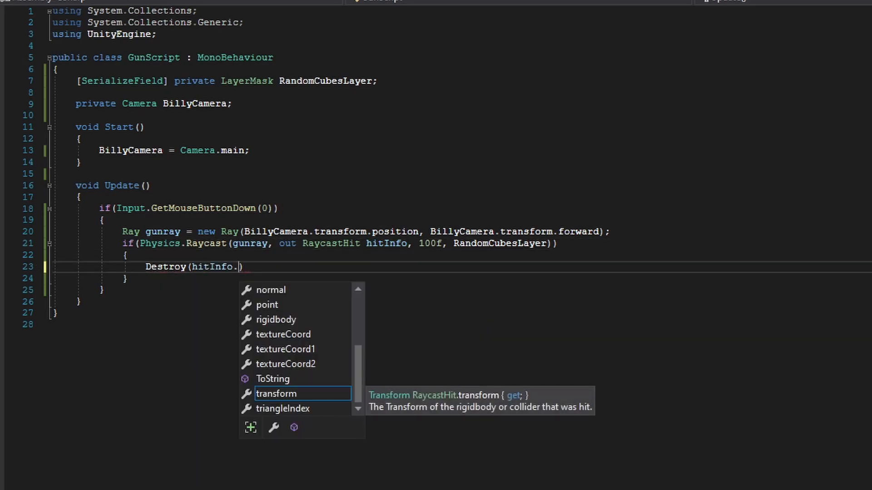
type("collider.ga")
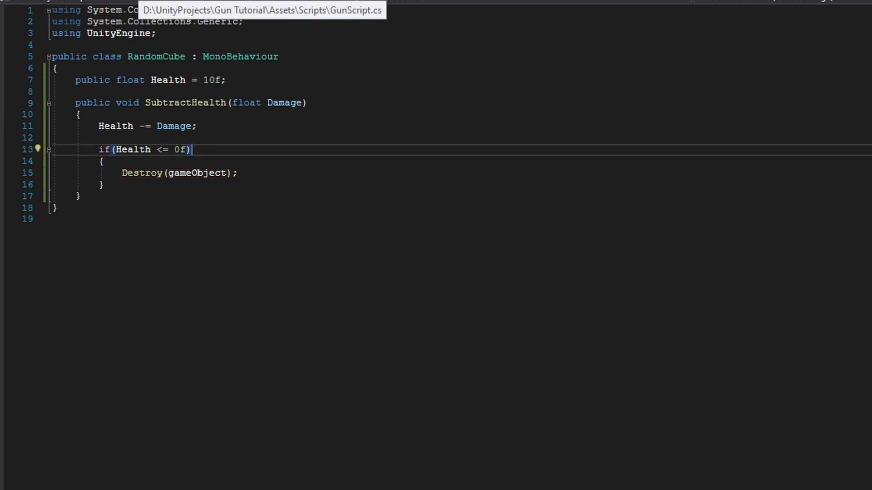
Step: In GunScript's raycast block, add an if testing hitInfo.collider.gameObject.TryGetComponent(out RandomCube CubeHit) with an empty body
left_click(264, 10)
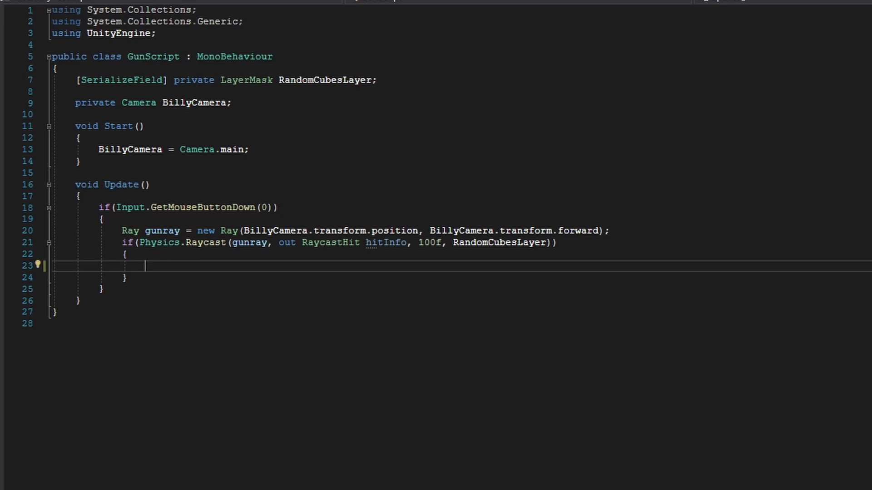
type("if(")
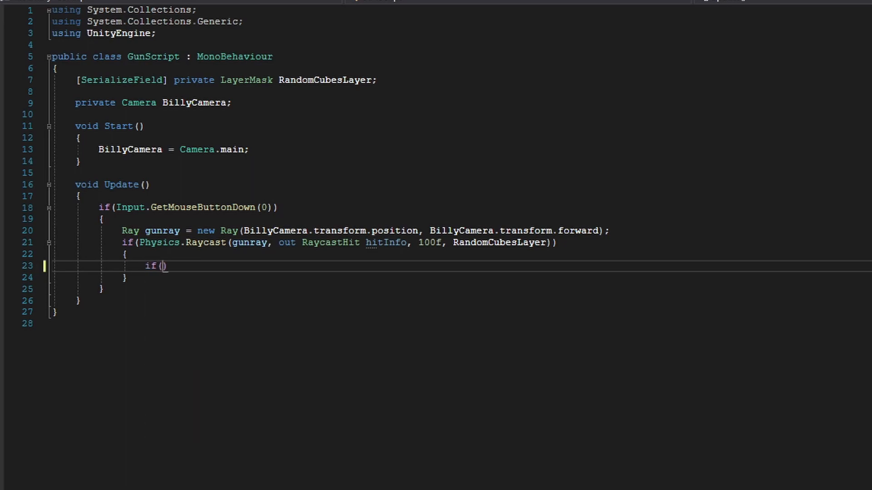
type("hitInfo.")
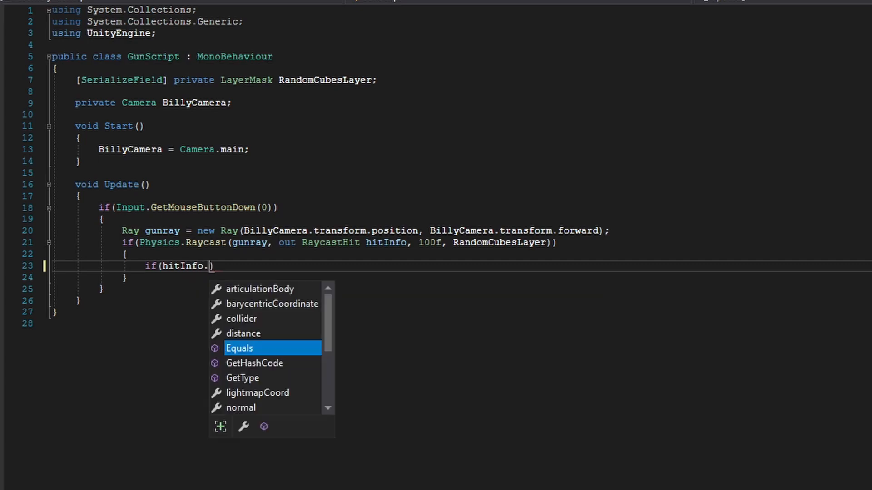
type("collider.gameObject")
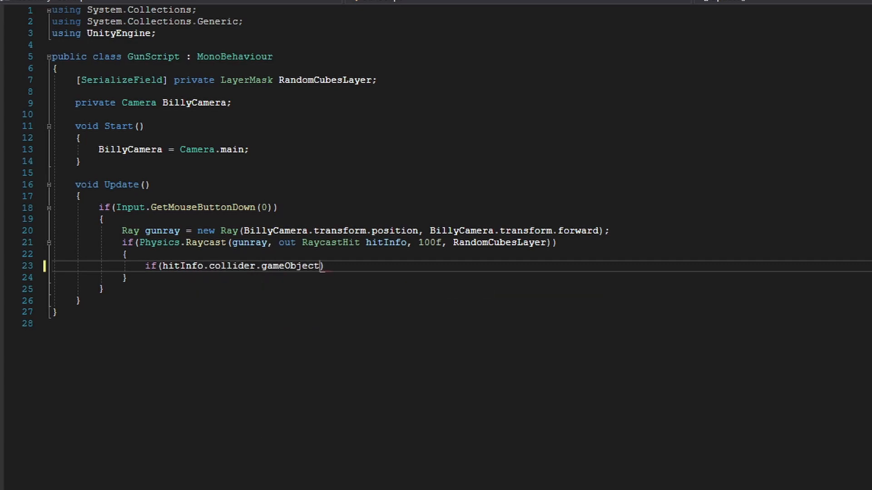
type(".TryGetComponent(")
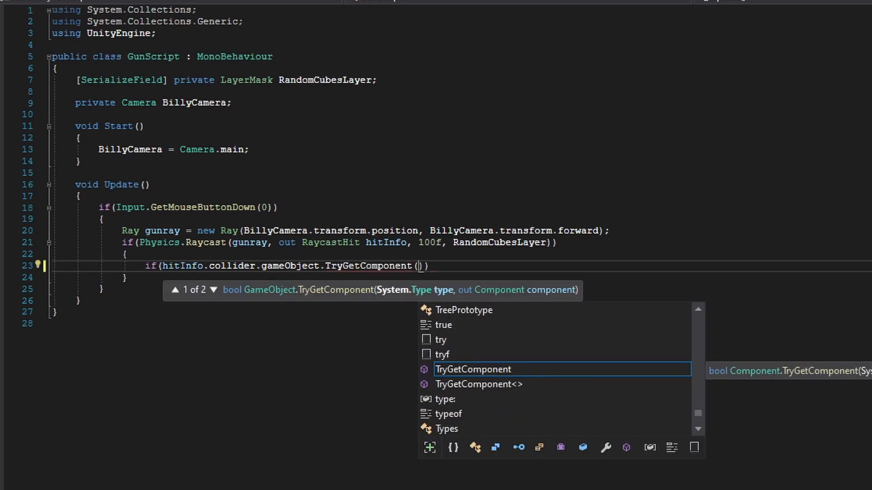
type("out RandomCube CubeHit")
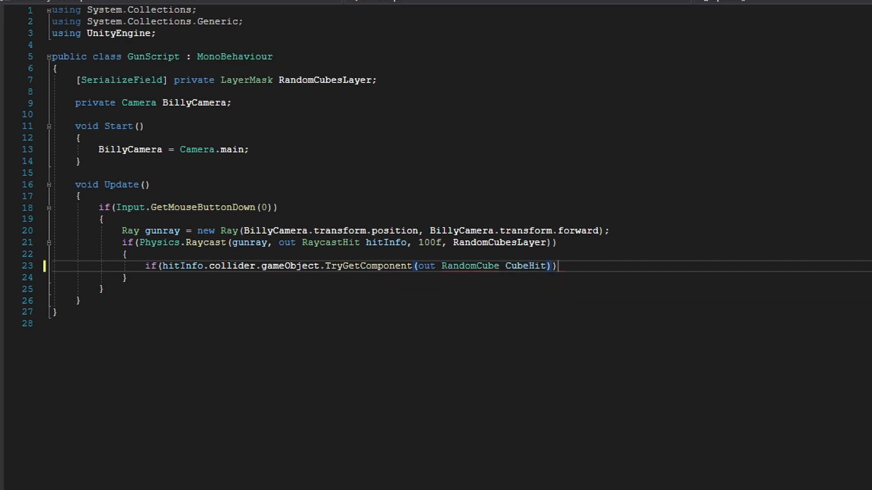
key("enter")
type("{")
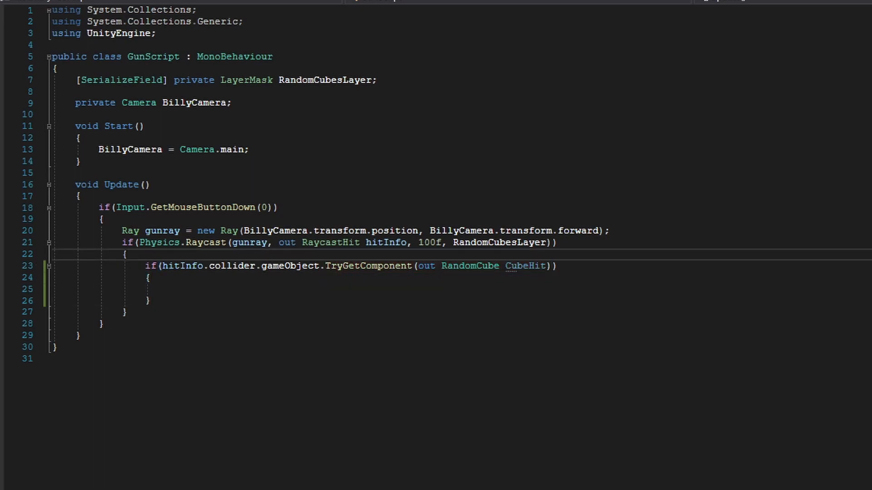
key("enter")
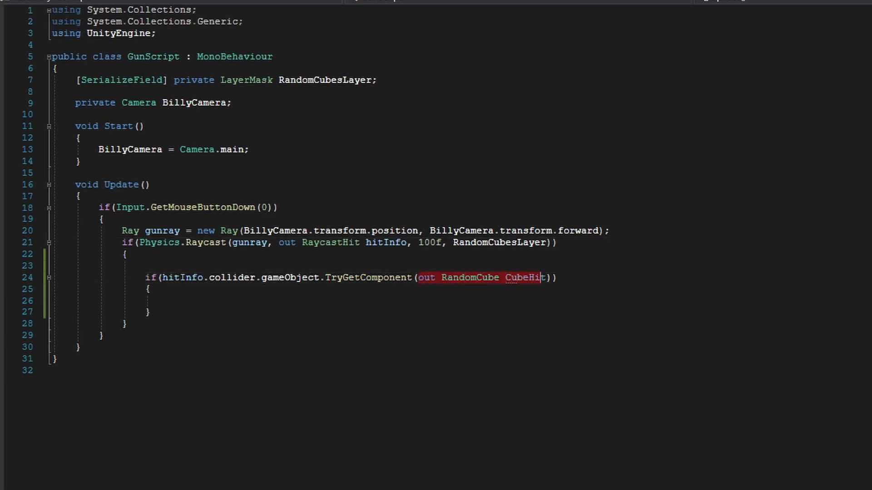
Step: Declare [SerializeField] private float Damage and call CubeHit.SubtractHealth(Damage) inside the component check
left_click(173, 300)
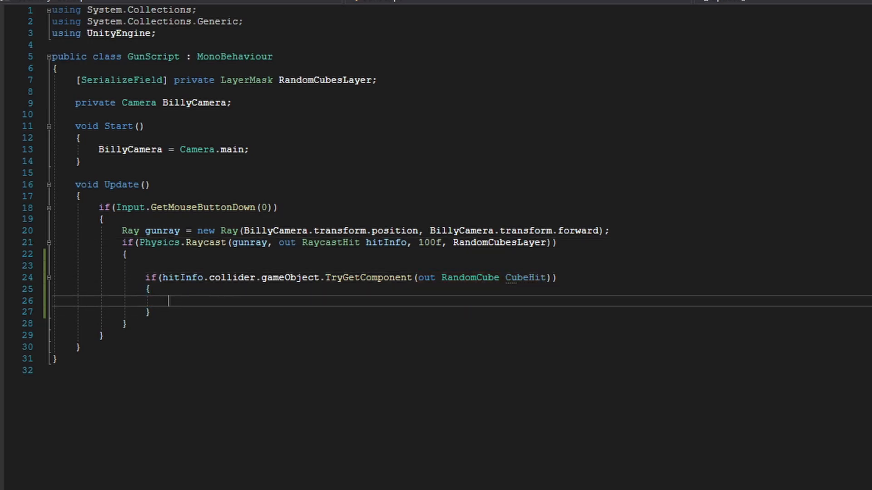
type("CubeHit.D")
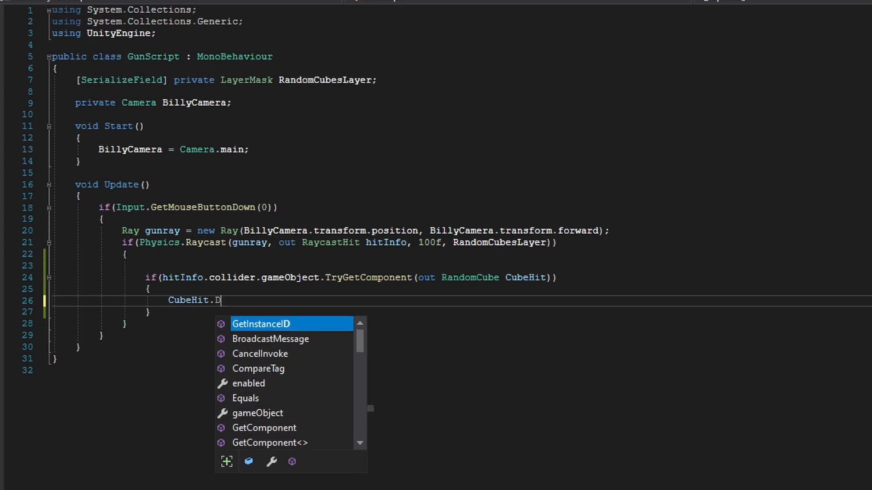
type("SubtractHealth();")
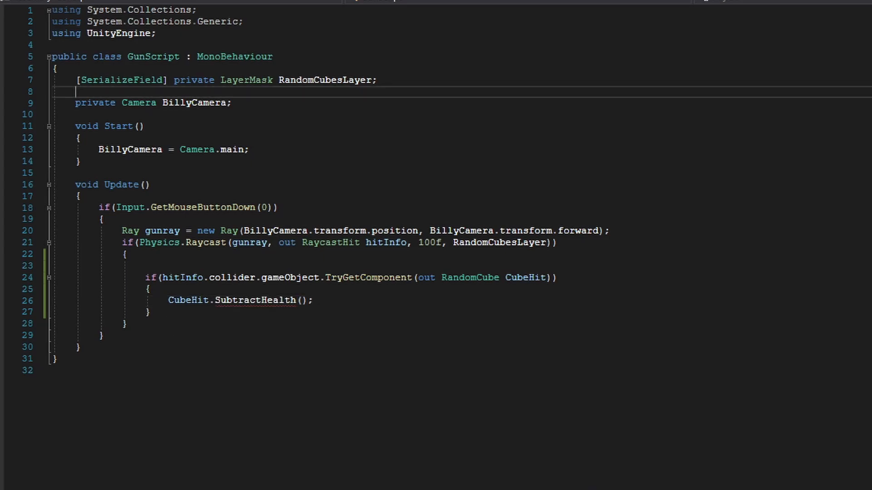
type("[SerializeField] private float D")
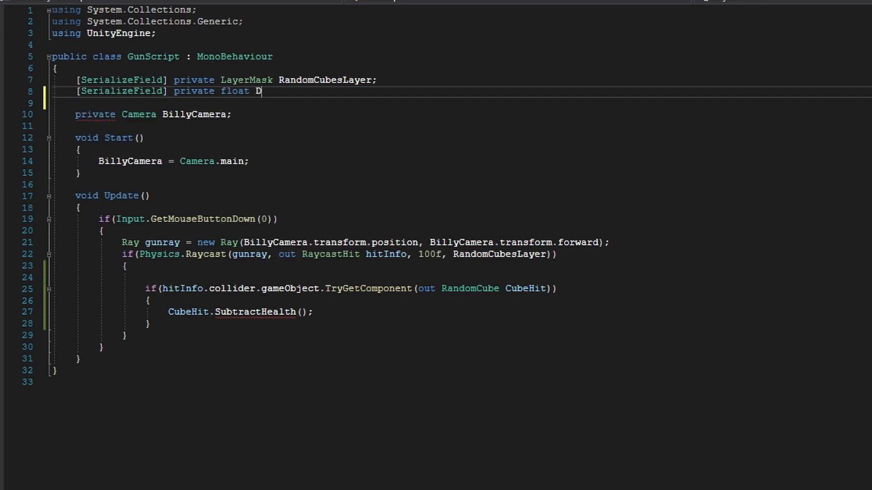
type("amage;")
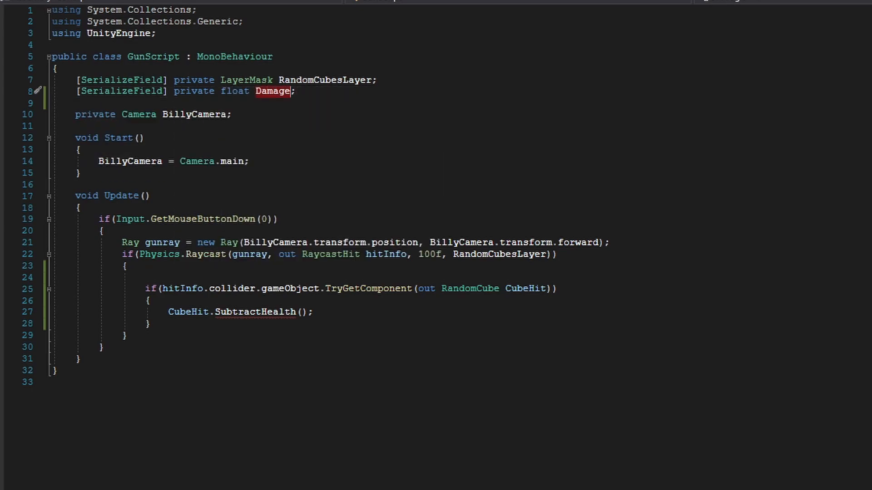
type("Damage")
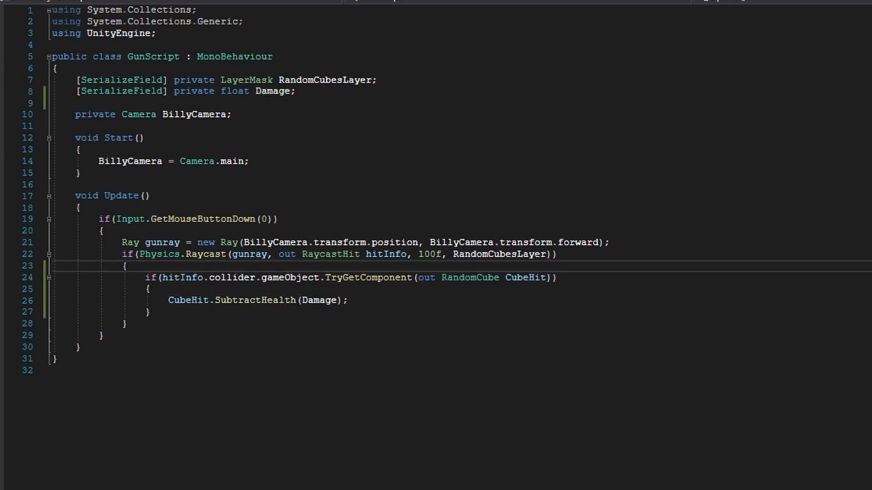
Step: Log CubeHit.Health after the hit and return to Unity to test
type("Debug.Log(CubeHit.Health);")
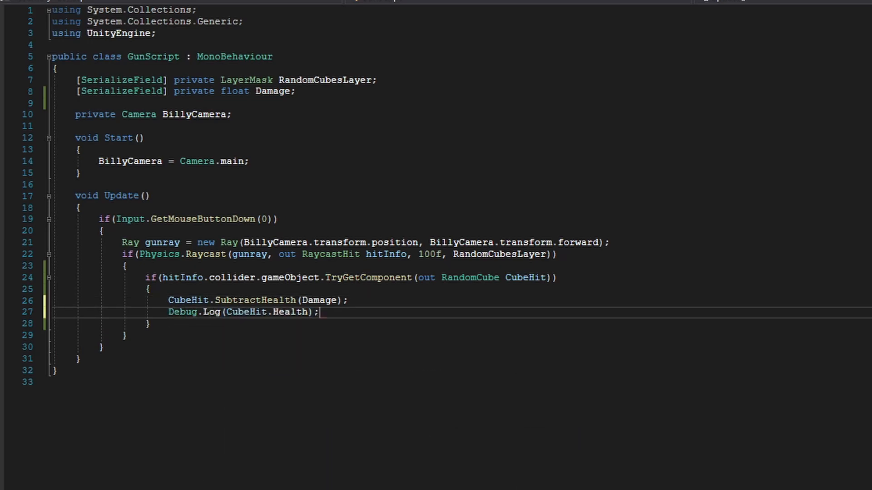
left_click(165, 481)
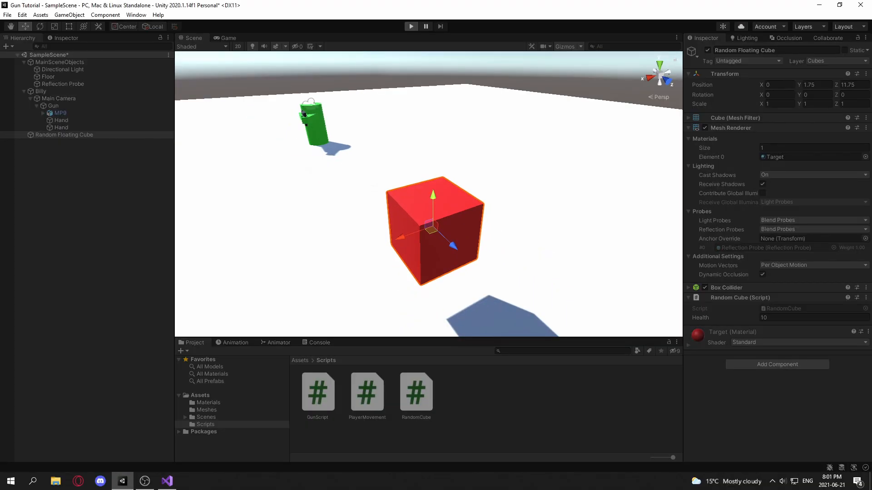
Step: Play the scene with Gun's Damage set to 1, shooting the cube until logged health reaches 0, then stop
left_click(227, 38)
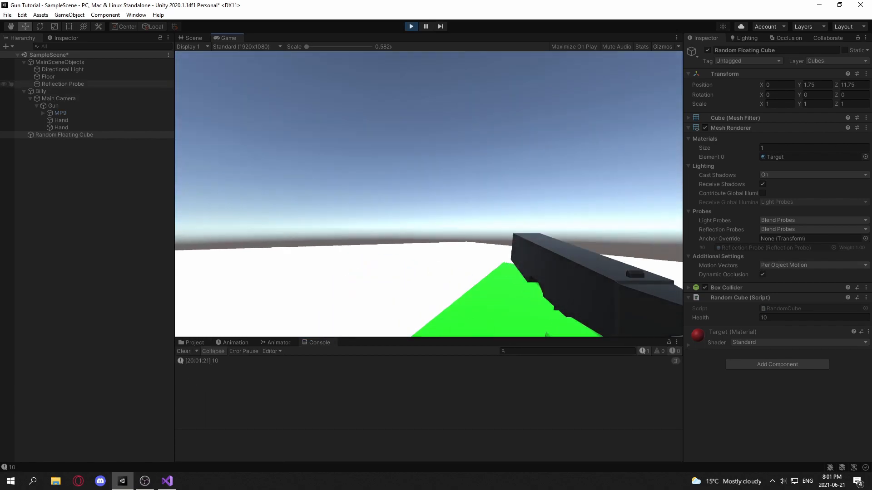
left_click(53, 106)
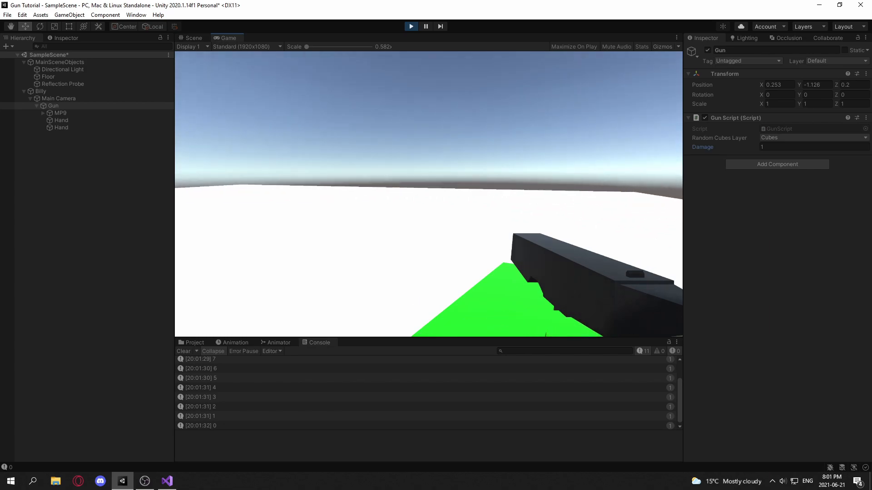
left_click(410, 26)
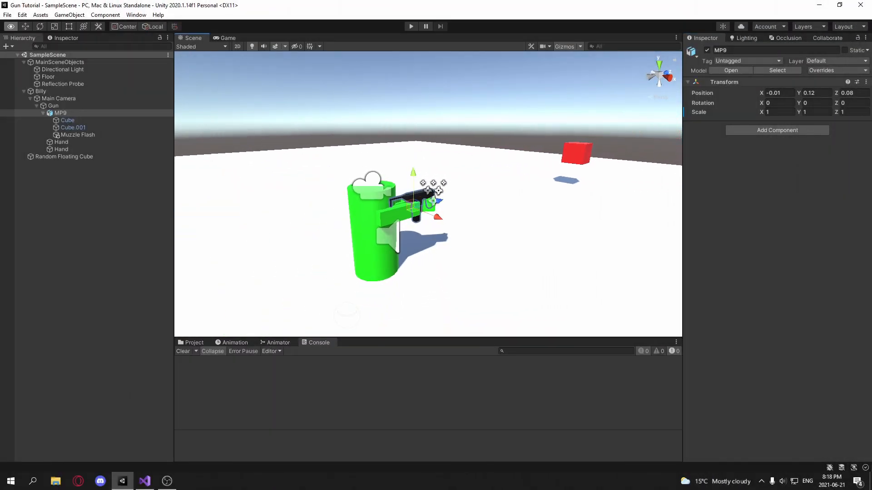